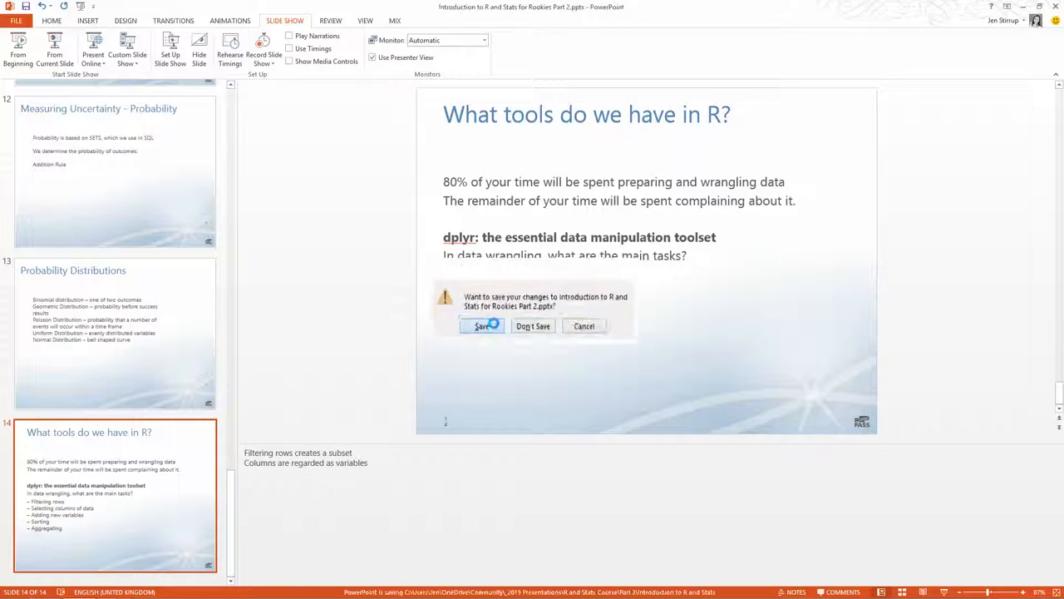
Save the R and statistics presentation so PowerPoint closes.
click(481, 325)
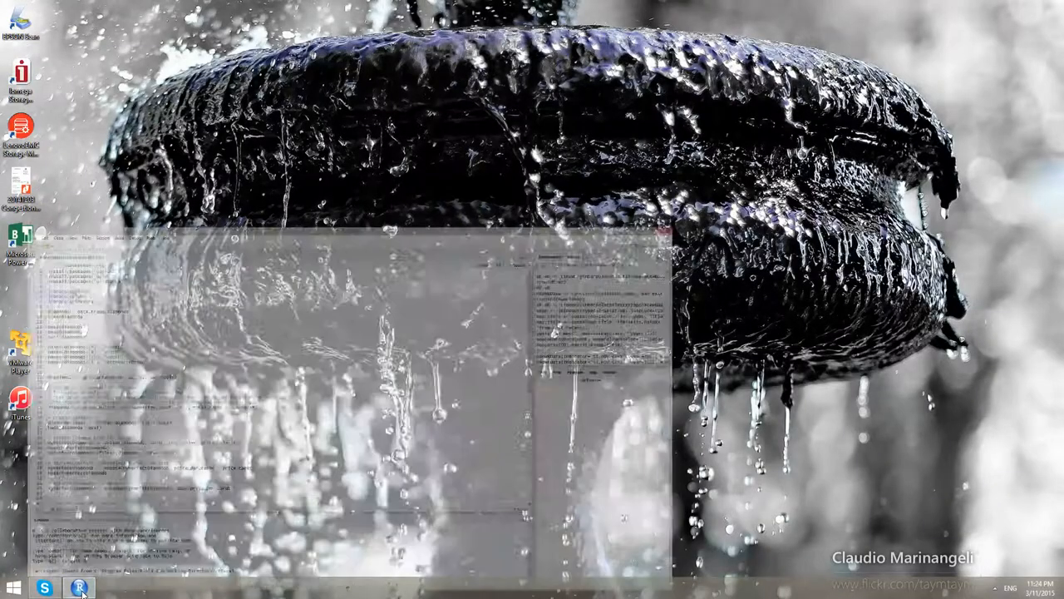
Run the install lines for ggplot2, dplyr and gridExtra, declining each R restart.
click(79, 588)
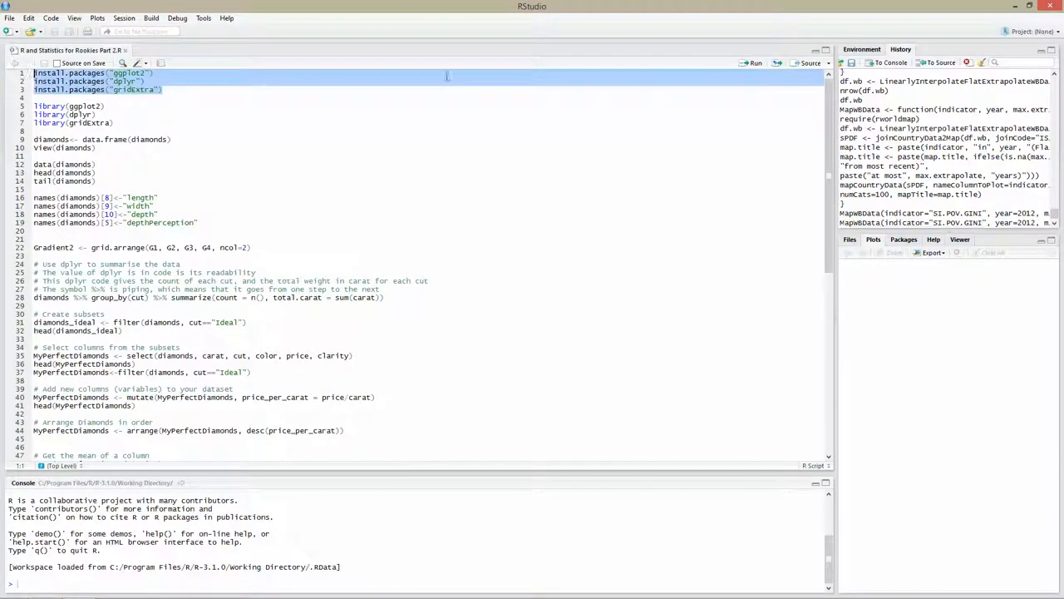
click(754, 63)
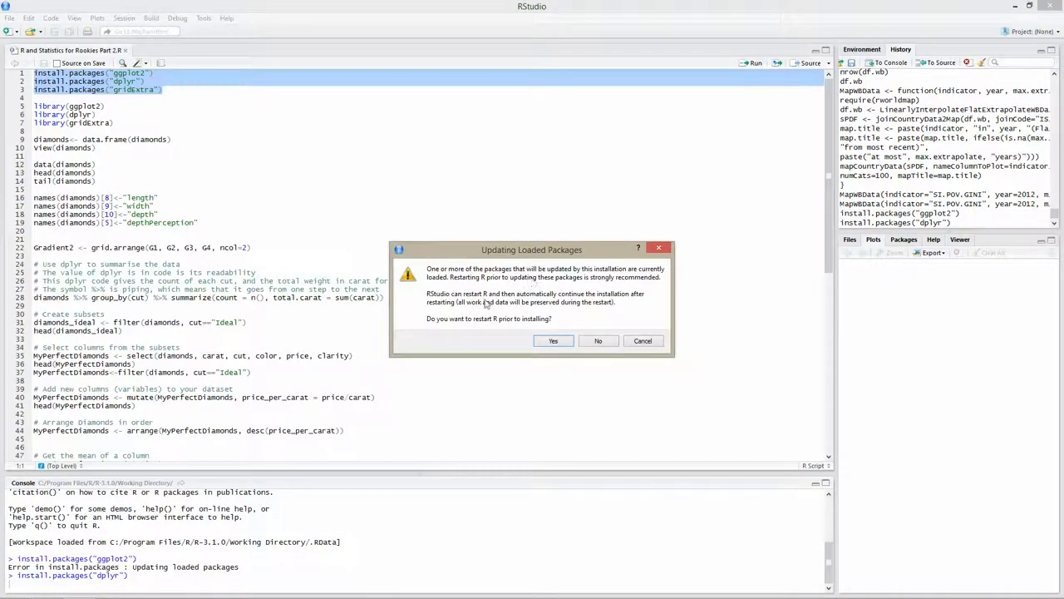
mouse_move(564, 328)
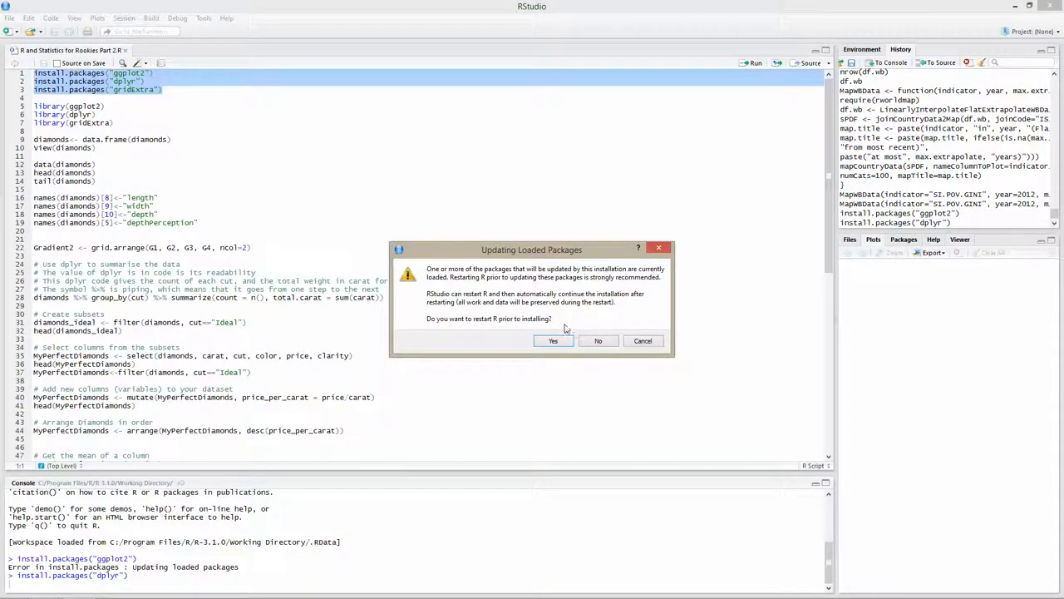
mouse_move(598, 340)
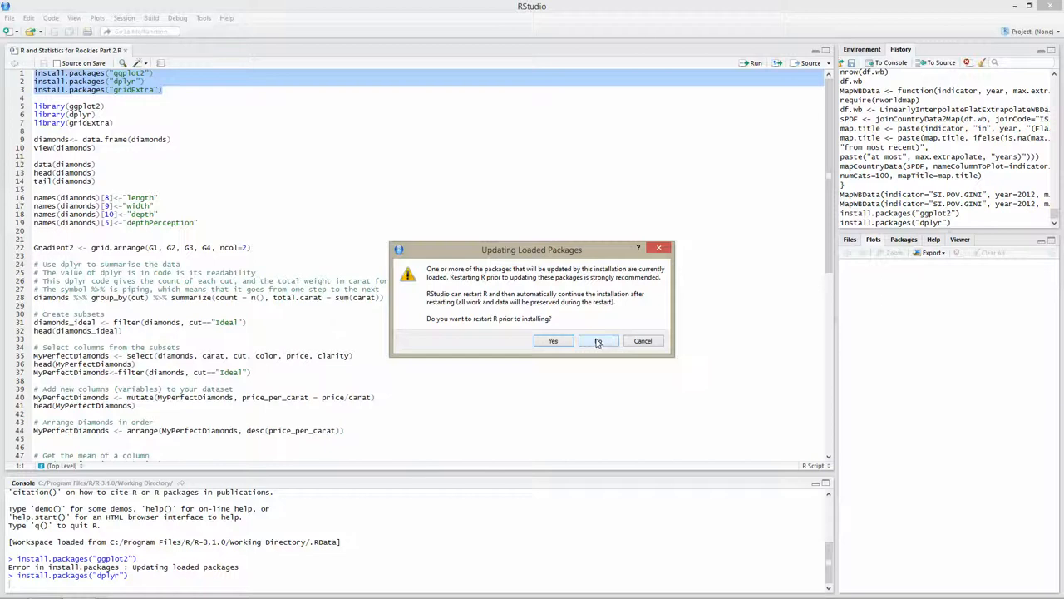
click(599, 340)
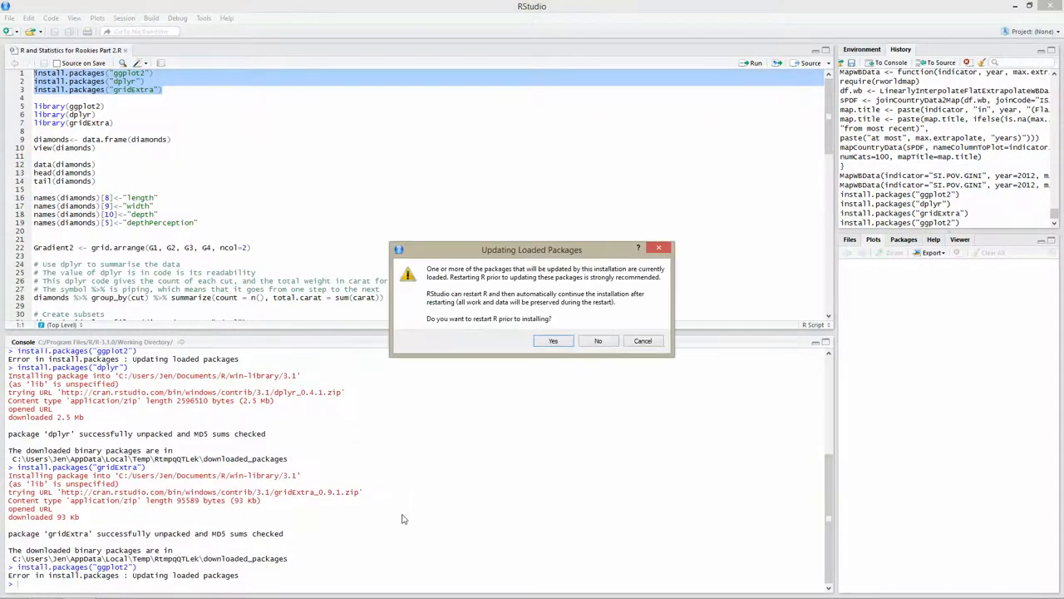
click(598, 340)
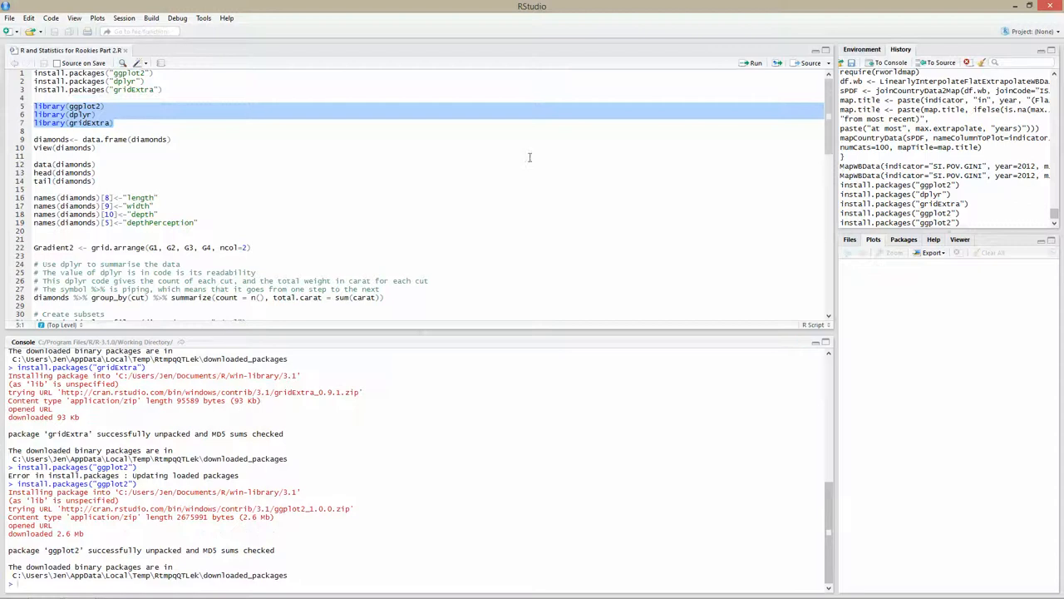
mouse_move(756, 63)
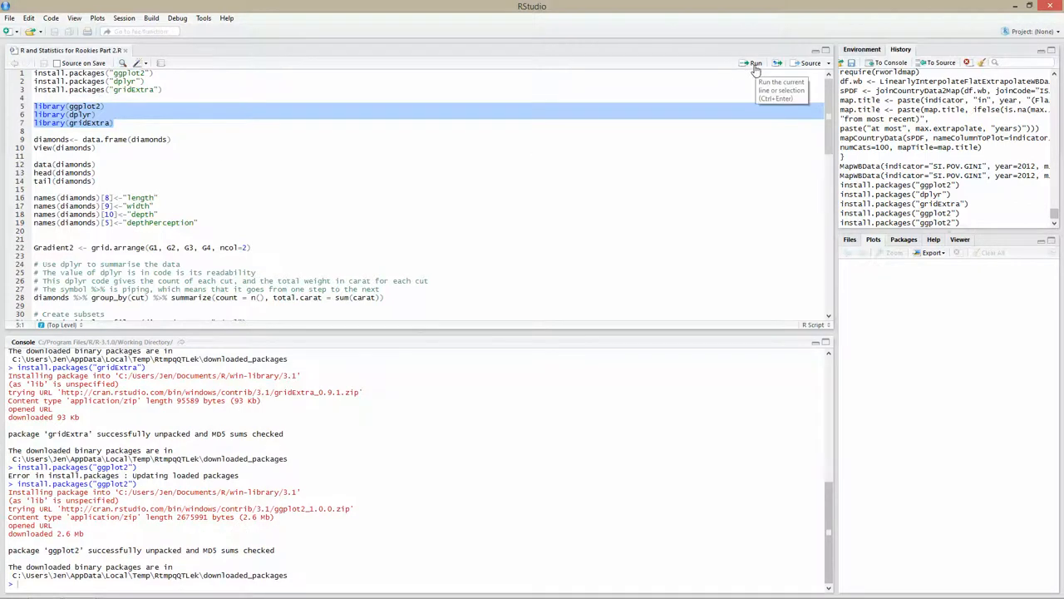
Run the library() lines loading ggplot2, dplyr and gridExtra.
click(755, 63)
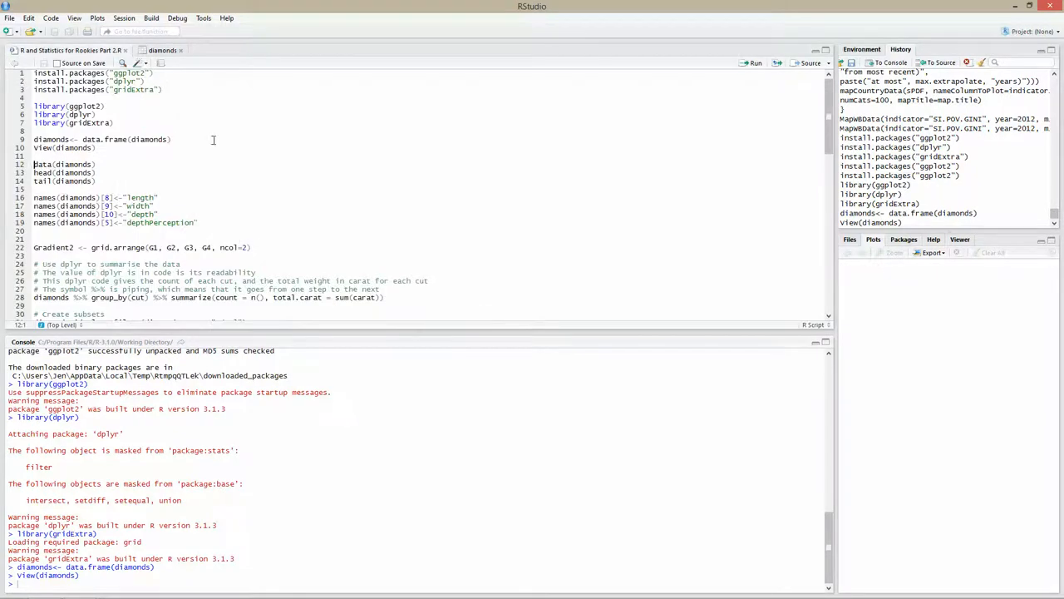
mouse_move(118, 167)
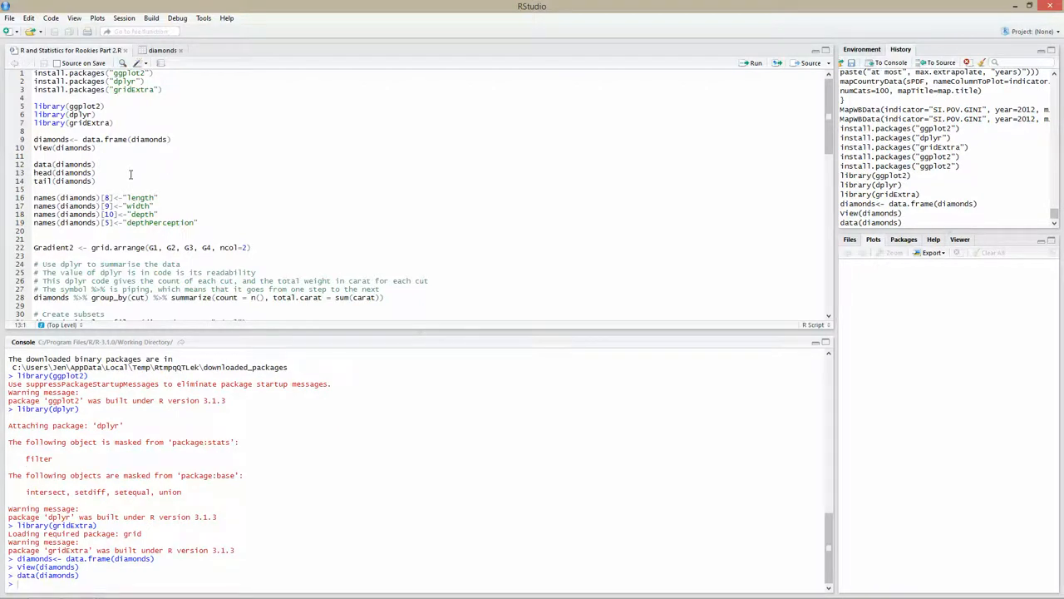
Run data(diamonds), head() and tail() to print the first and last six rows.
double_click(45, 164)
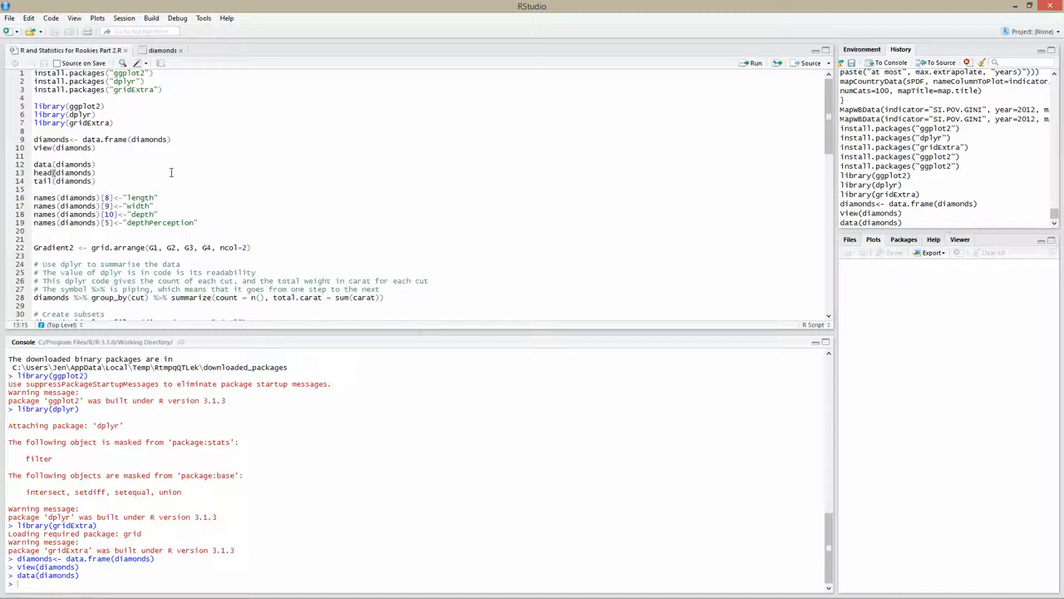
click(756, 62)
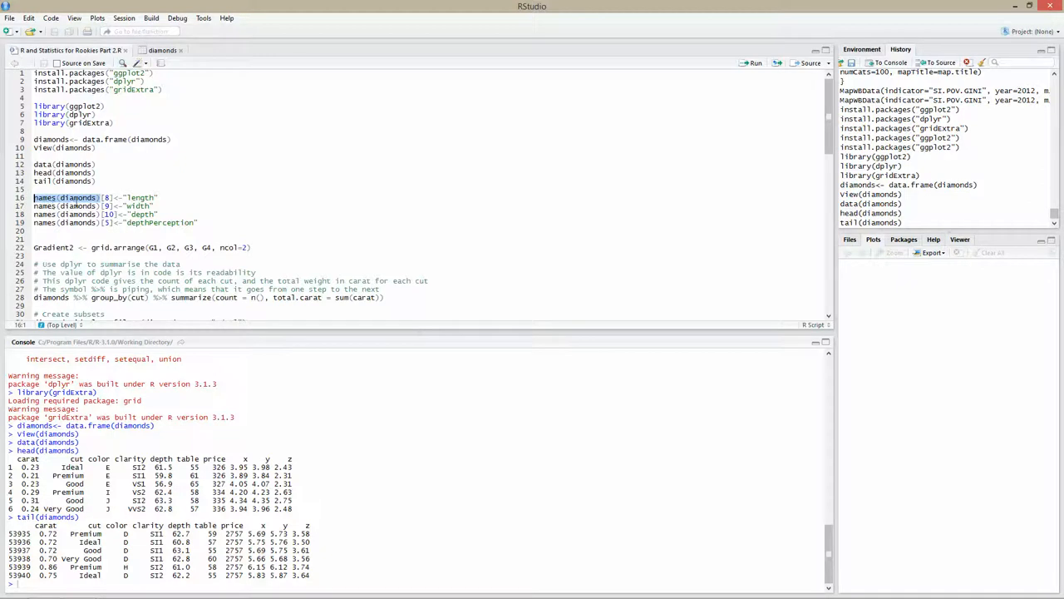
Rename diamonds column 8 to 'length' and check it in the View(diamonds) tab.
click(106, 197)
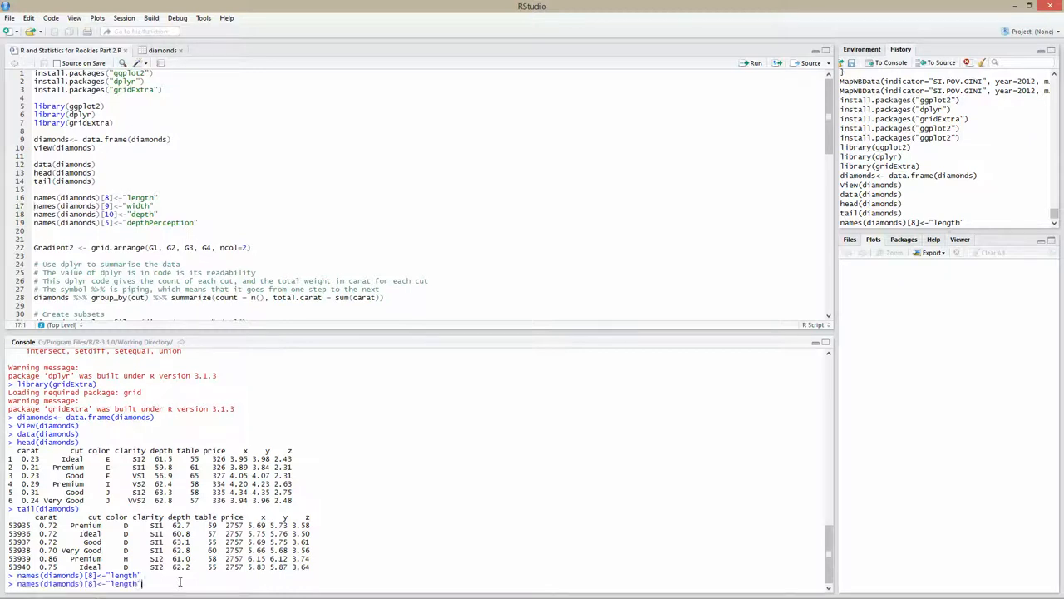
text(View(diamonds))
key(Return)
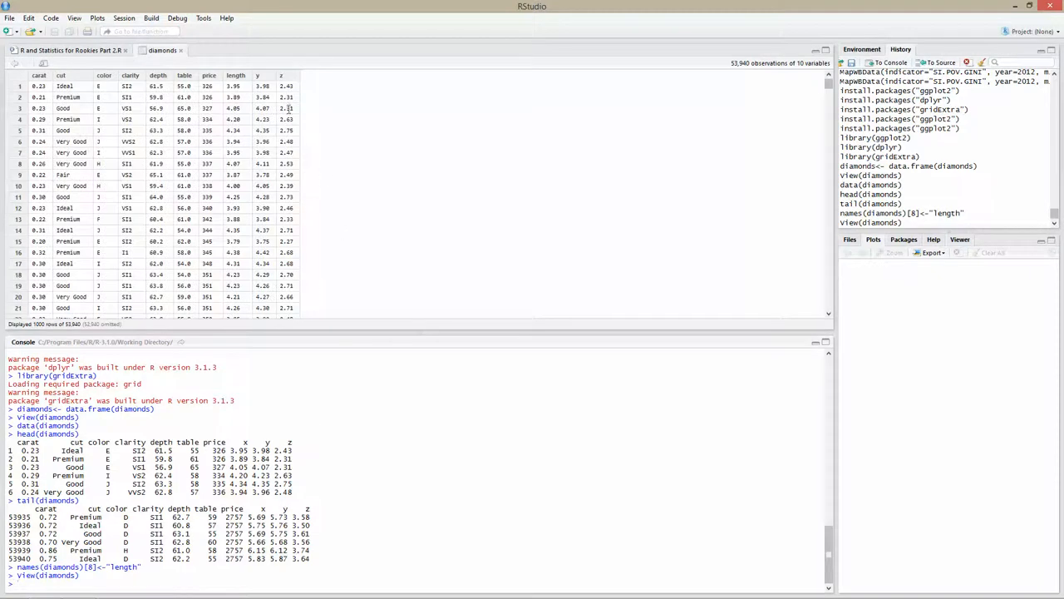
click(236, 76)
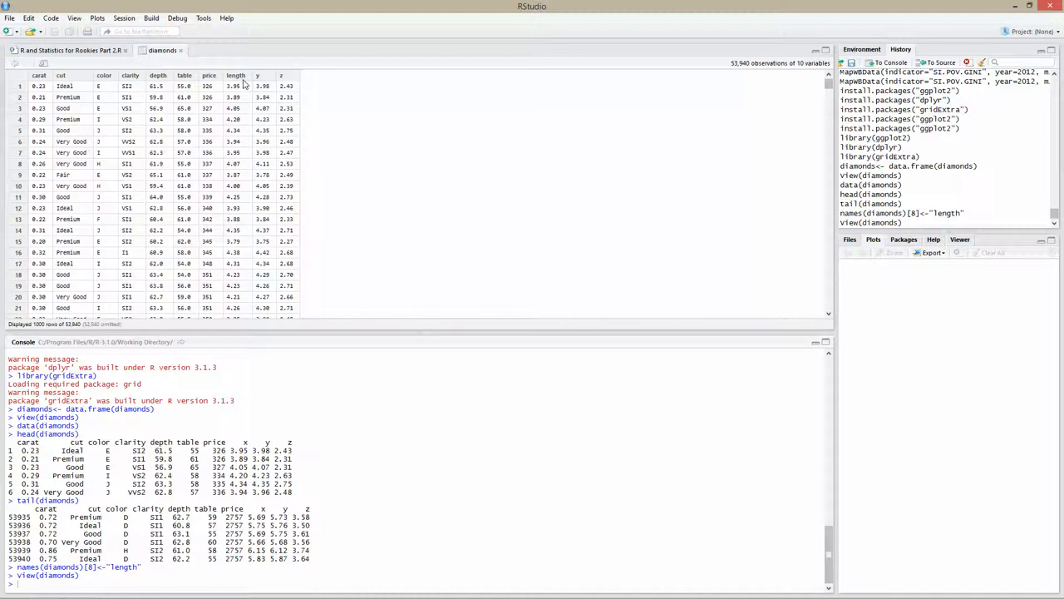
mouse_move(250, 83)
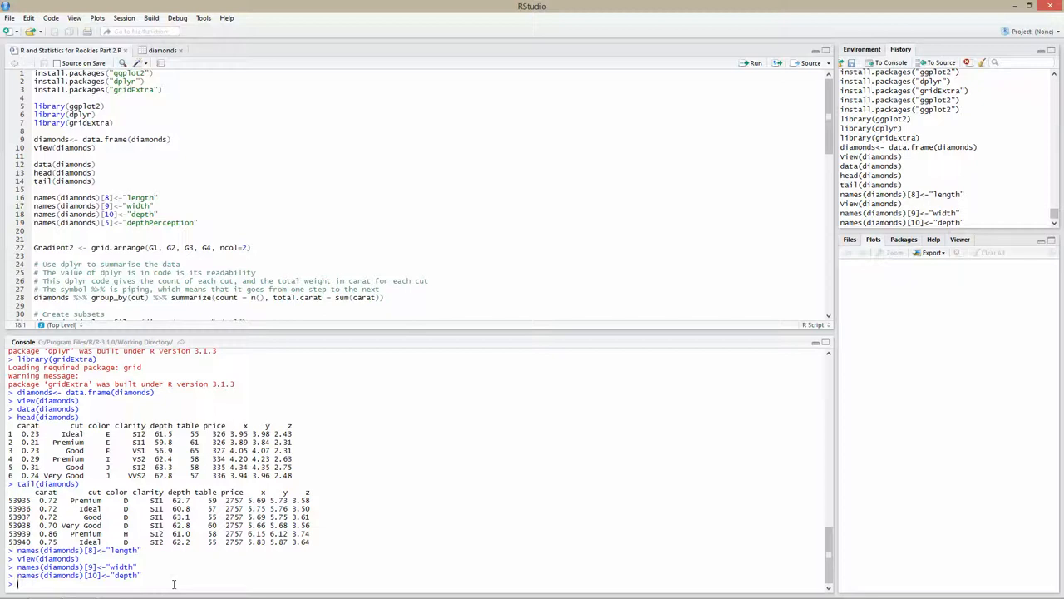
Run View(diamonds) to confirm the width and depth columns, then return to the script.
text(View(diamonds))
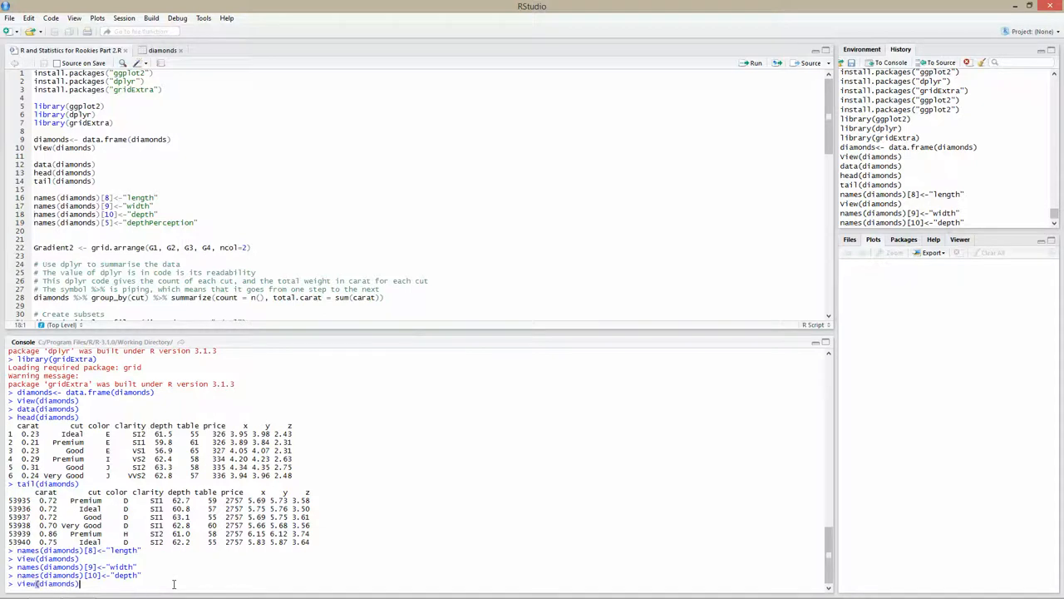
key(Return)
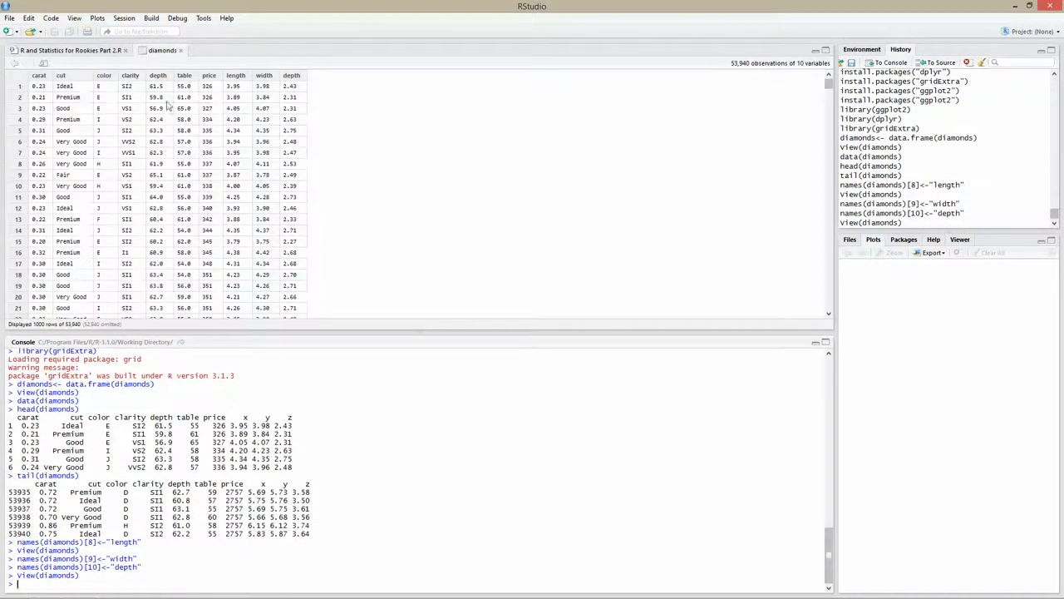
click(157, 75)
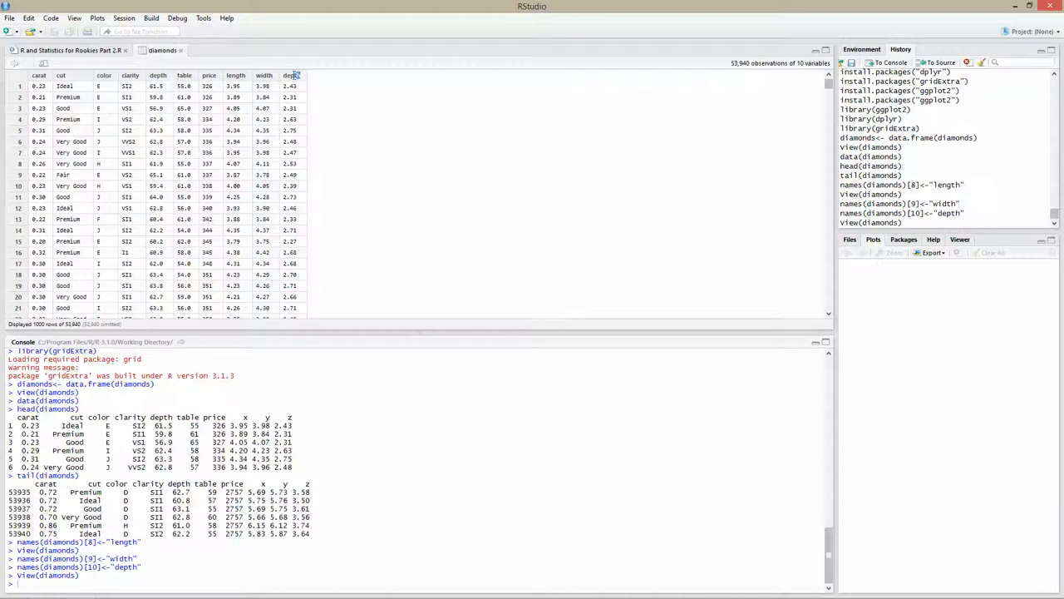
click(291, 75)
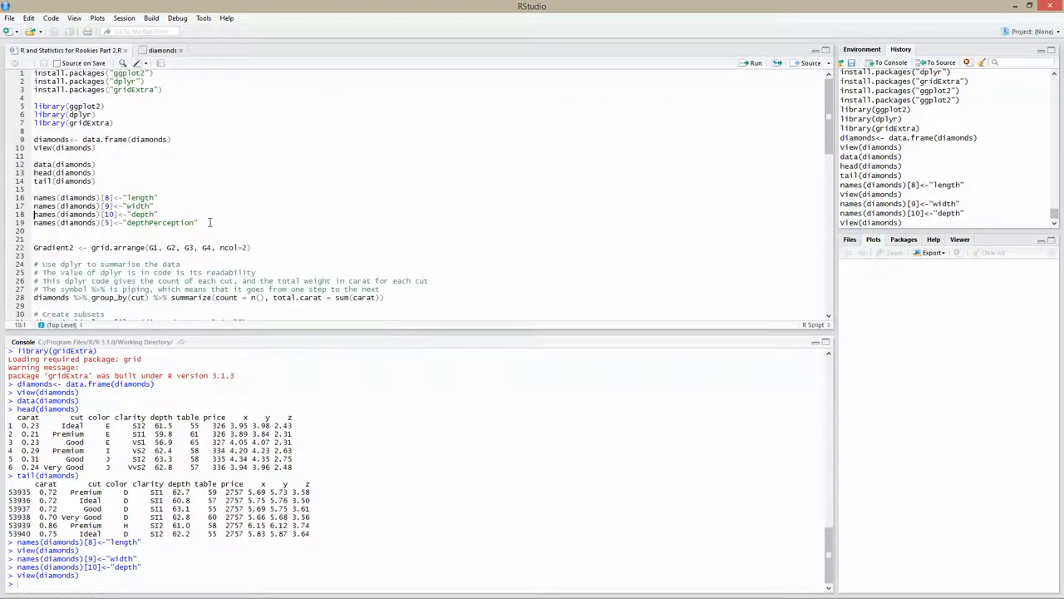
Rename column 5 to 'depthPerception' and reopen View(diamonds) to verify it.
click(198, 223)
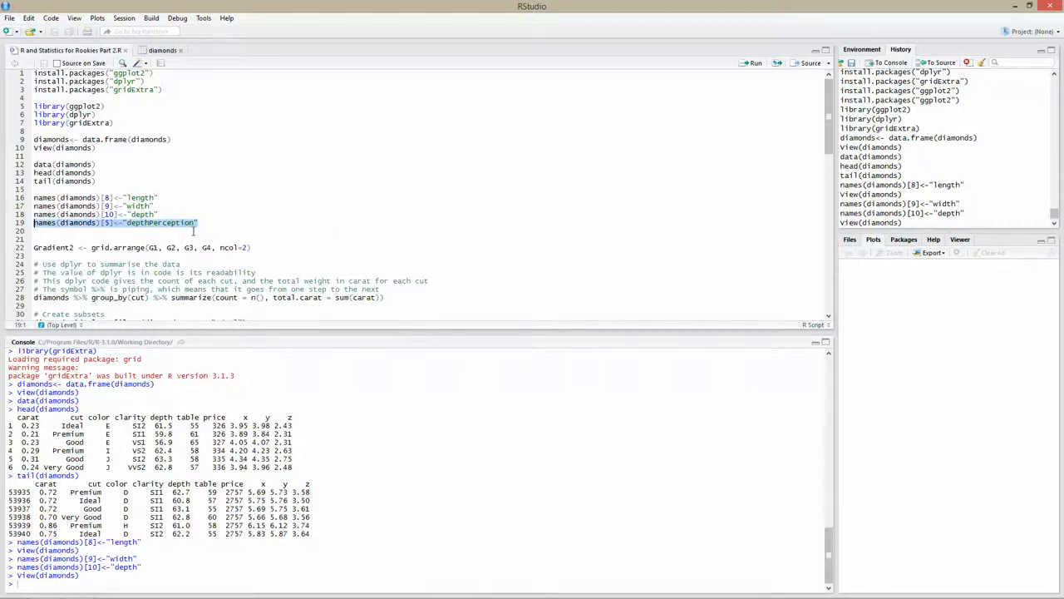
click(235, 224)
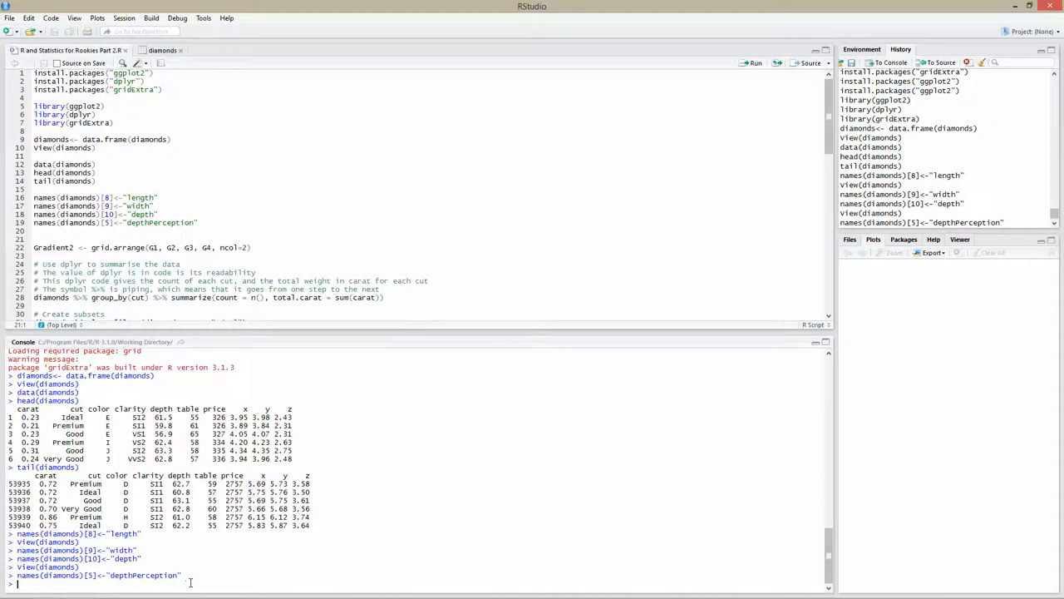
text(View(diamonds)4)
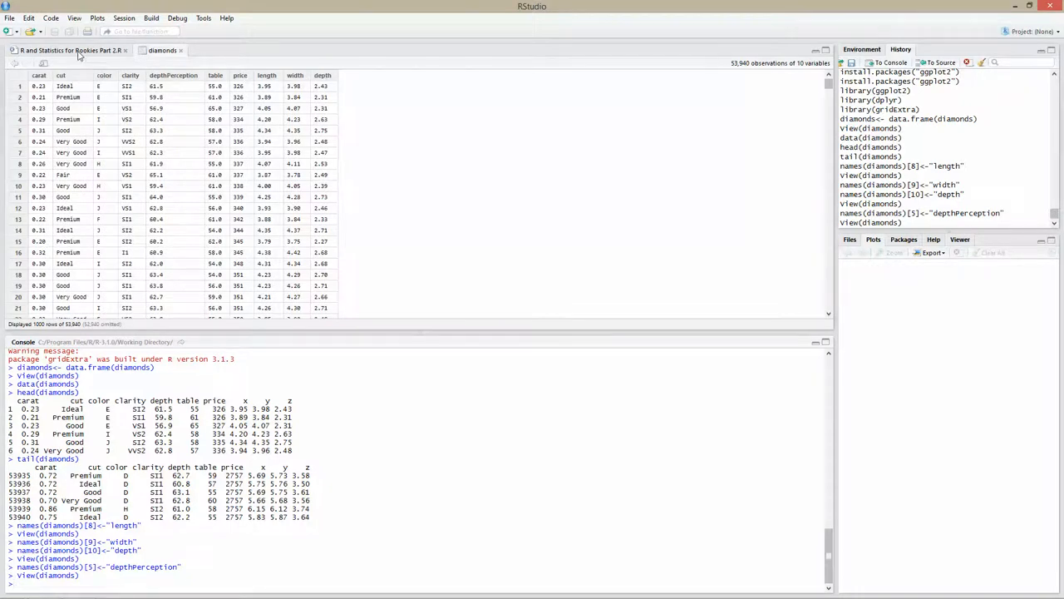
Back in the R script, run the grid.arrange line.
click(91, 50)
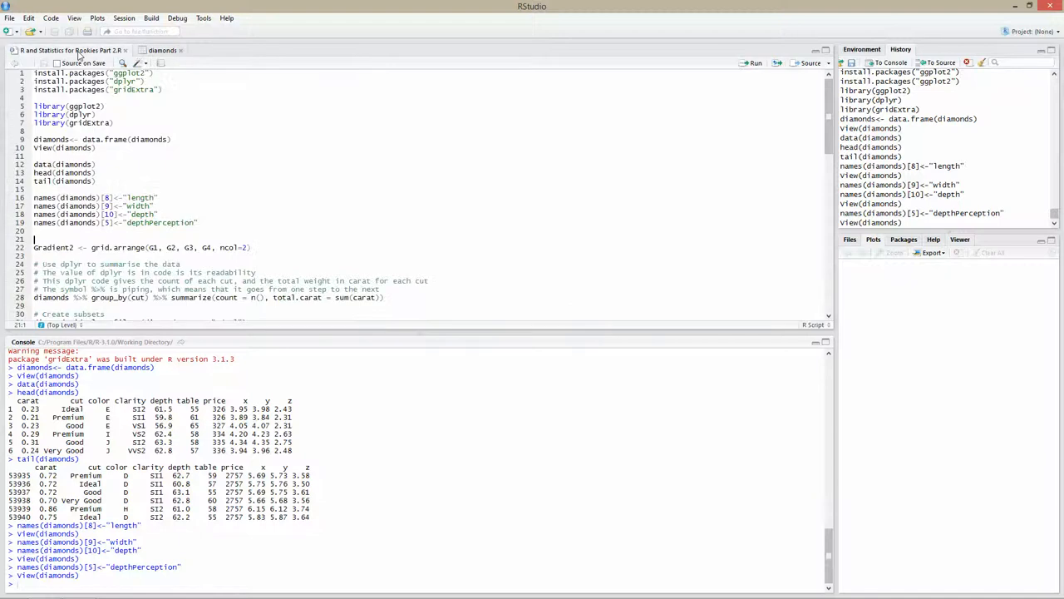
click(442, 247)
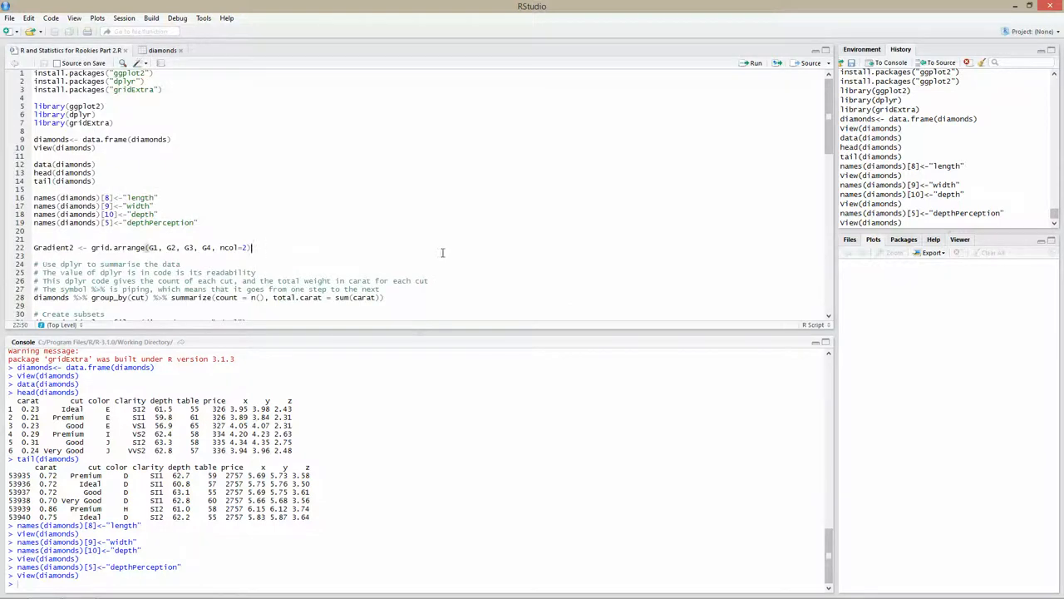
click(754, 62)
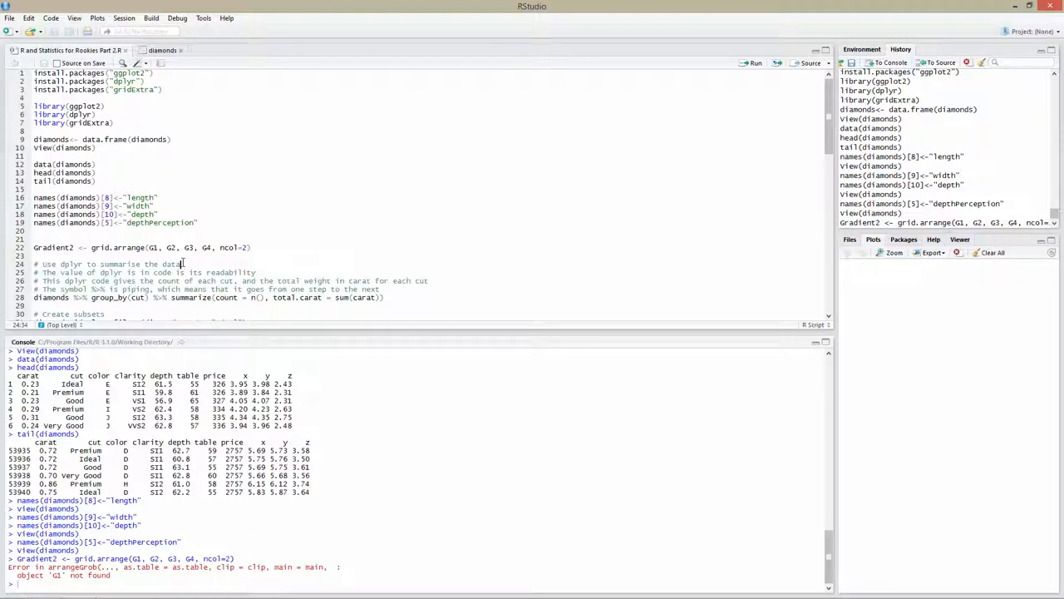
Run the group_by(cut) %>% summarize pipeline giving count and total carat per cut.
scroll(down, 3)
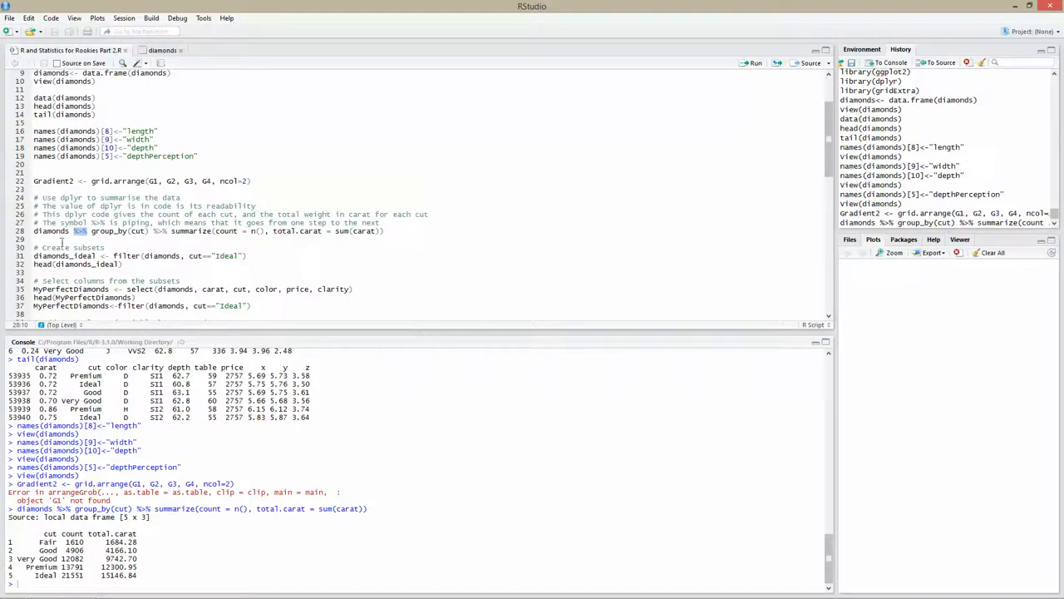
Highlight the %>% pipe and add a blank line before head(diamonds_ideal).
double_click(51, 230)
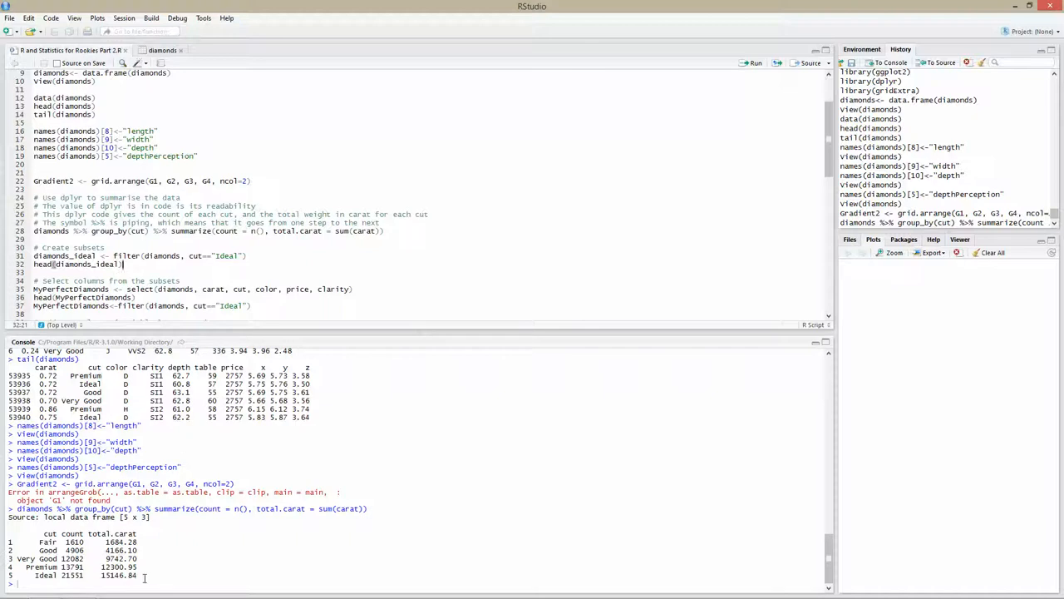
drag(16, 533, 146, 576)
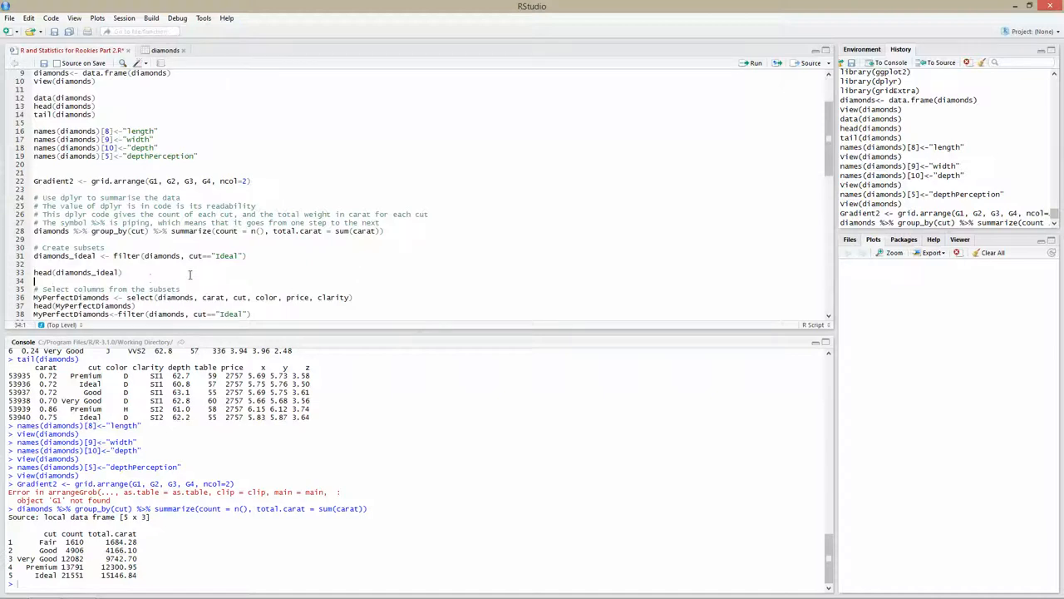
Run the filter for Ideal-cut diamonds and head(diamonds_ideal).
click(248, 255)
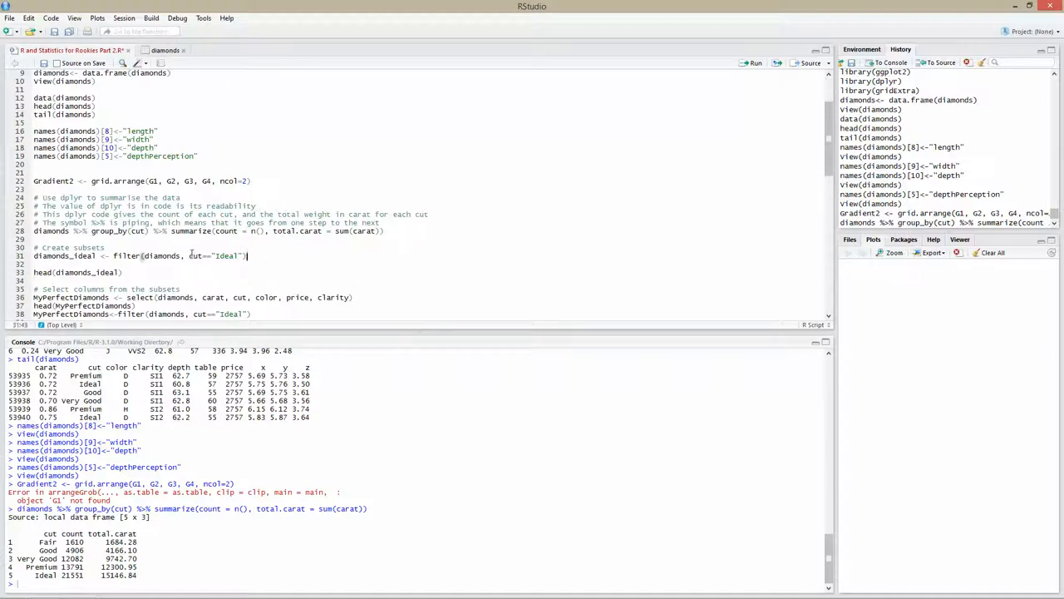
triple_click(140, 255)
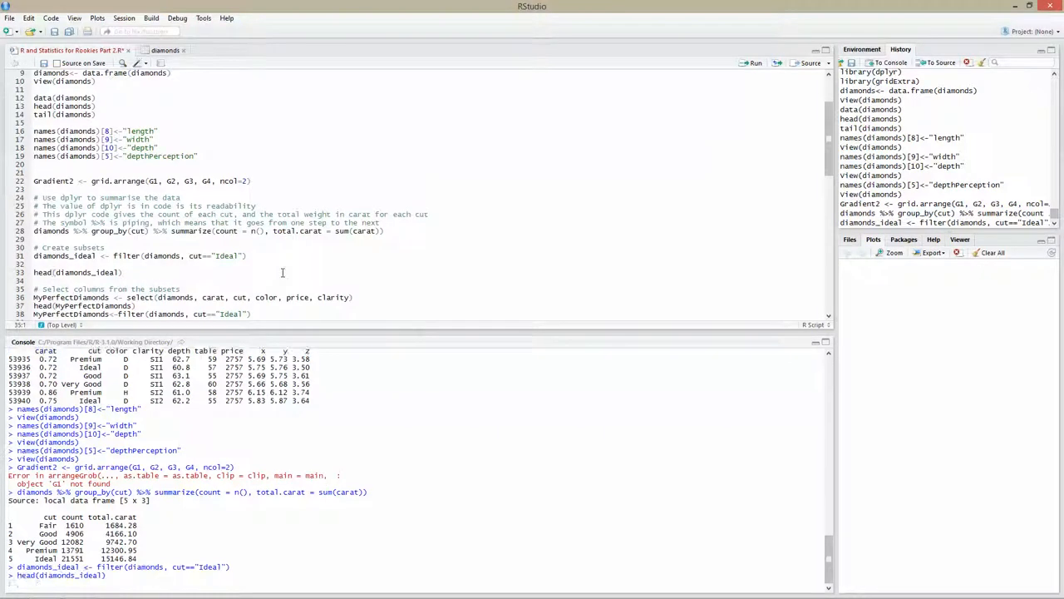
click(754, 63)
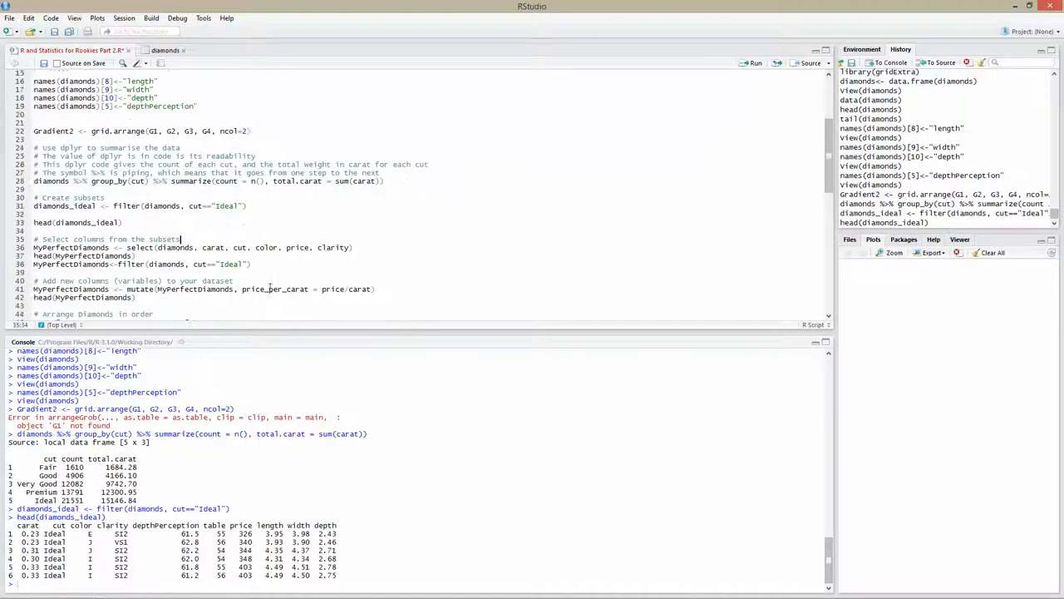
Select carat, cut, color, price and clarity into MyPerfectDiamonds and preview its first rows.
scroll(down, 3)
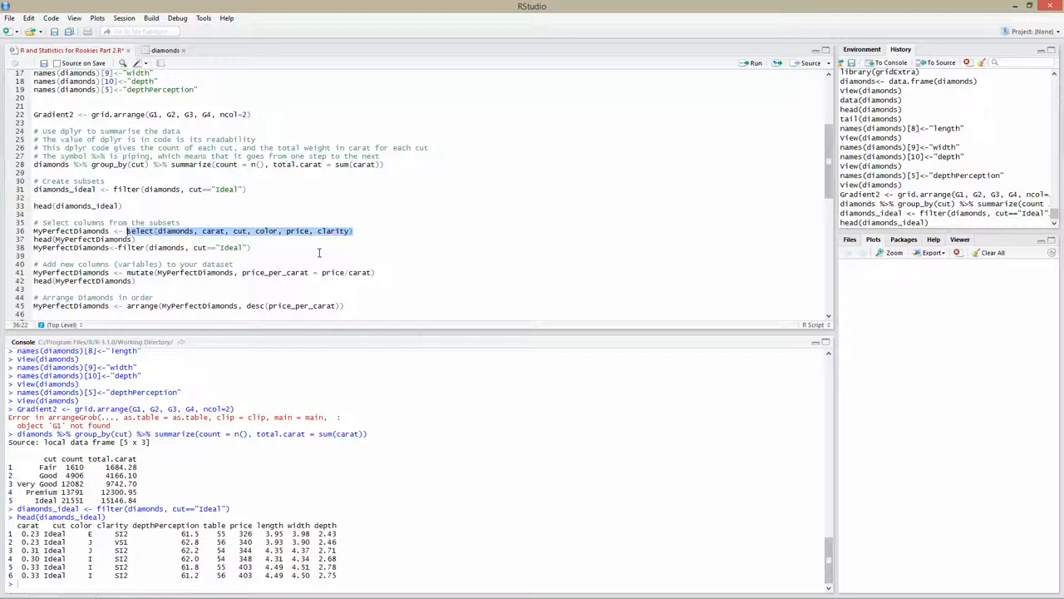
click(254, 247)
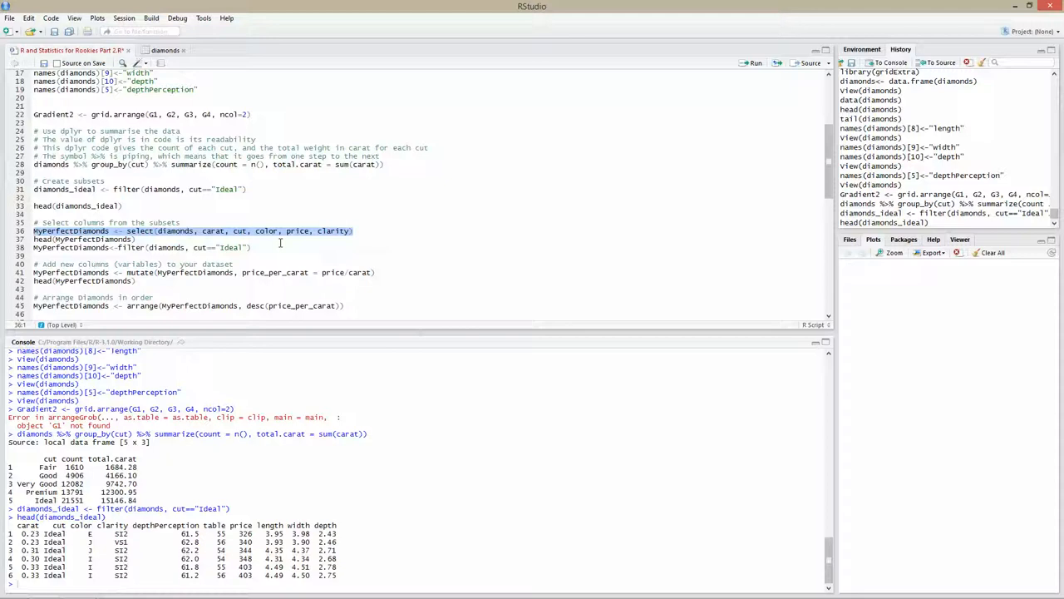
click(755, 63)
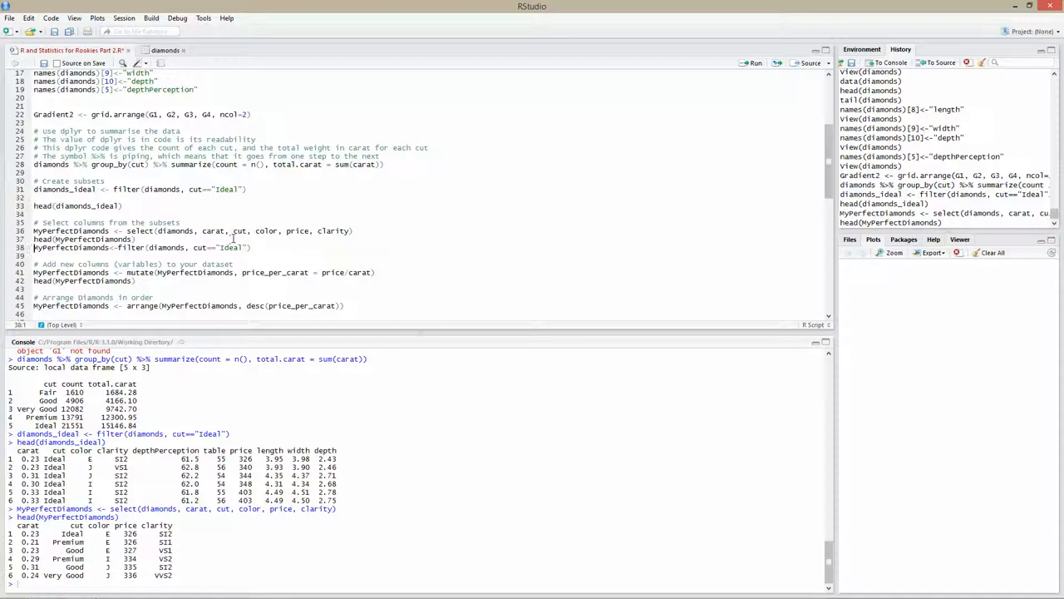
Run the filter(diamonds, cut=="Ideal") line and head(MyPerfectDiamonds).
click(312, 248)
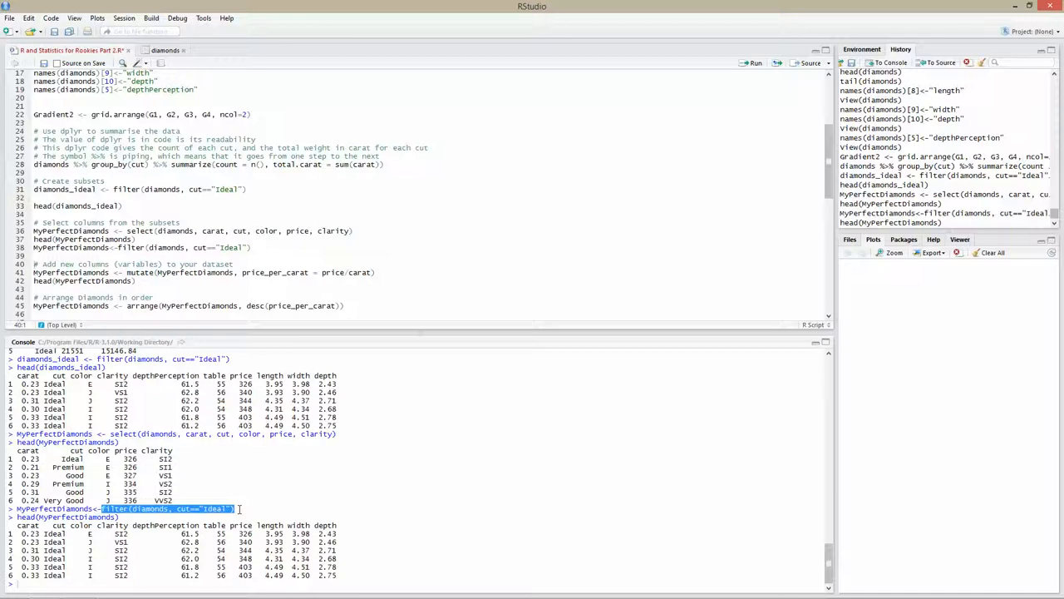
Run the mutate line adding price_per_carat, then head(MyPerfectDiamonds) to preview it.
scroll(down, 3)
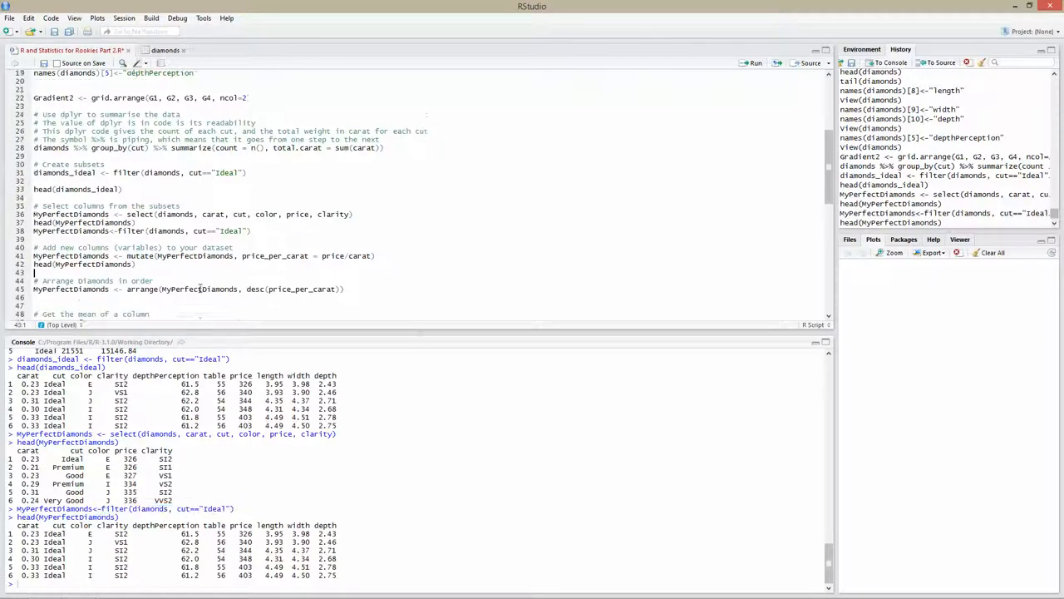
scroll(down, 3)
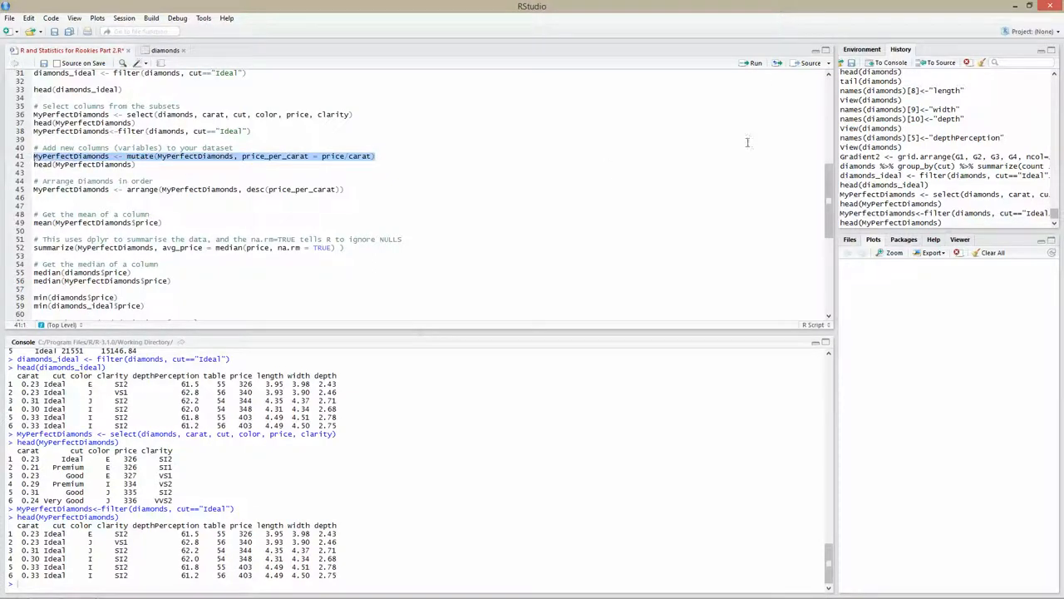
click(754, 63)
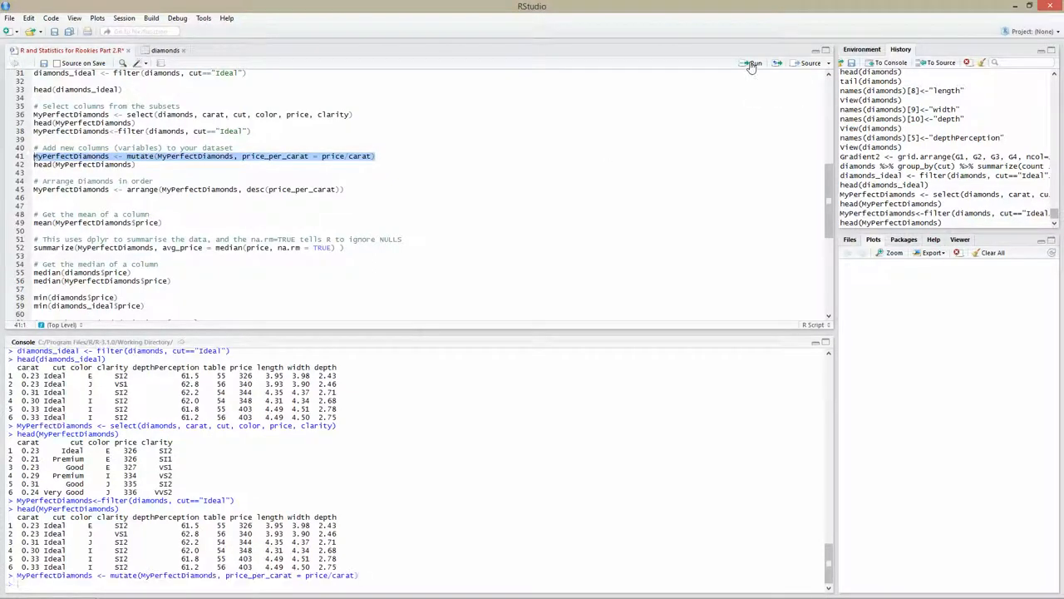
click(752, 64)
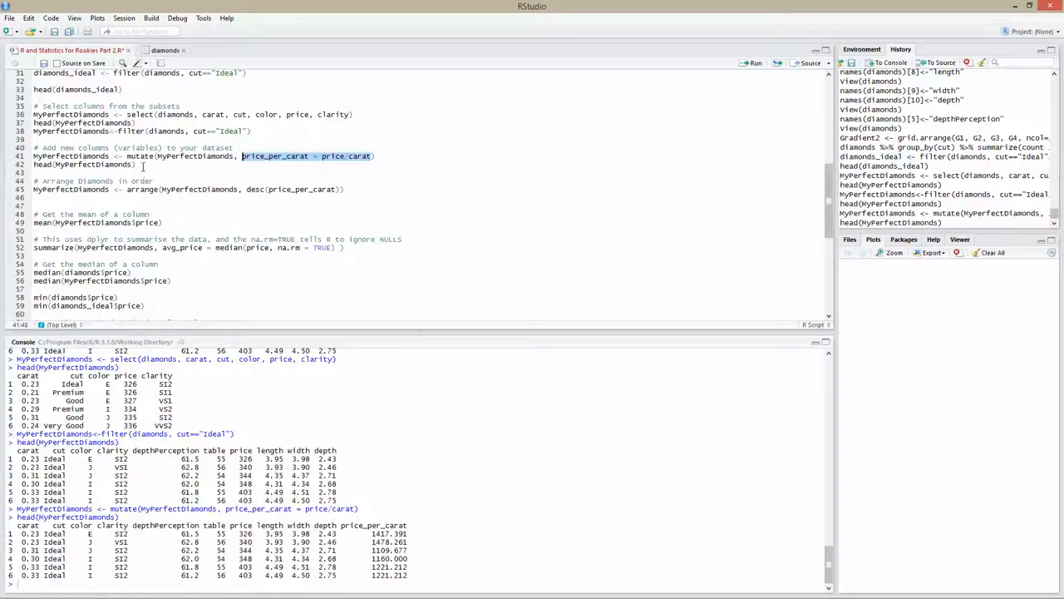
Run arrange(MyPerfectDiamonds, desc(price_per_carat)) on line 45.
click(143, 164)
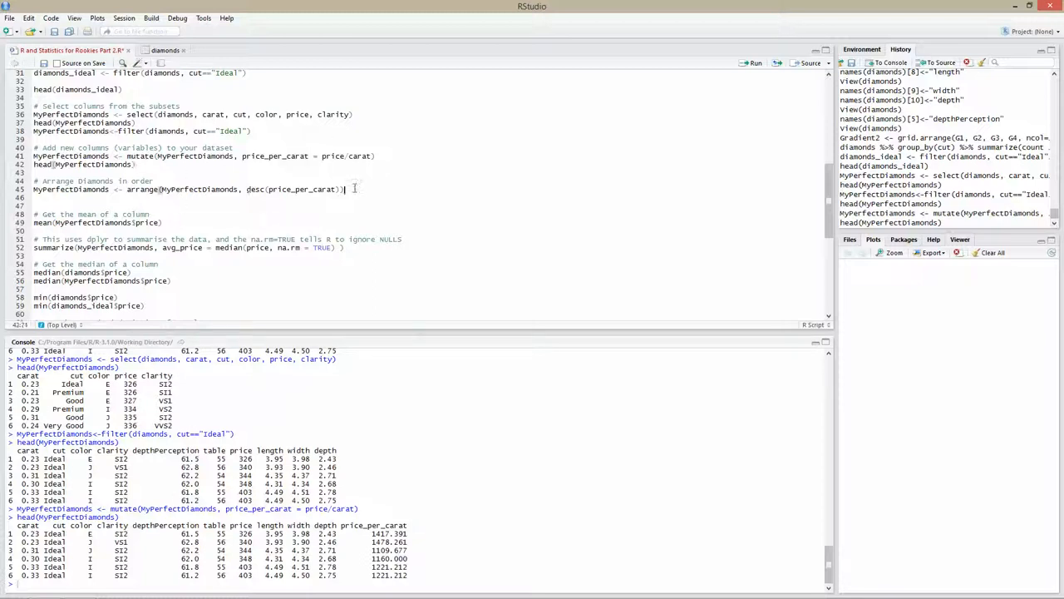
triple_click(187, 189)
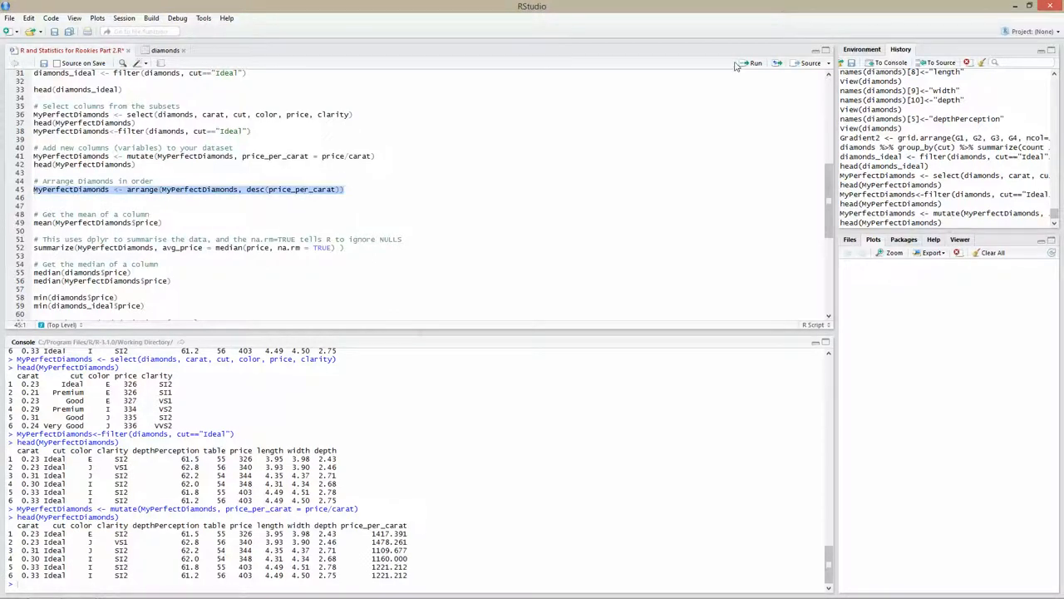
click(754, 63)
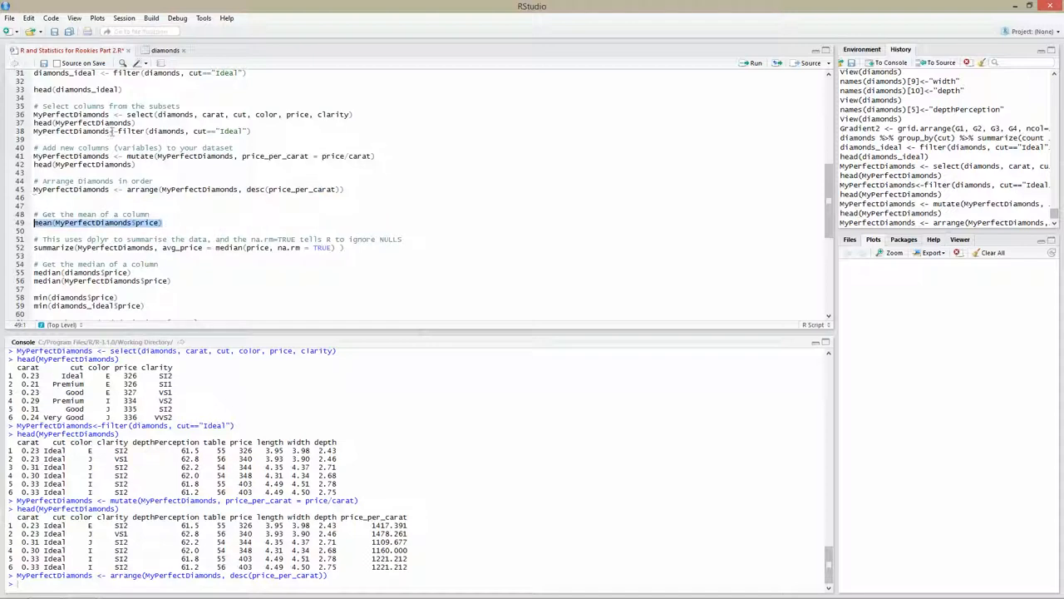
Run mean(MyPerfectDiamonds$price) on line 49, giving 3457.542.
click(754, 62)
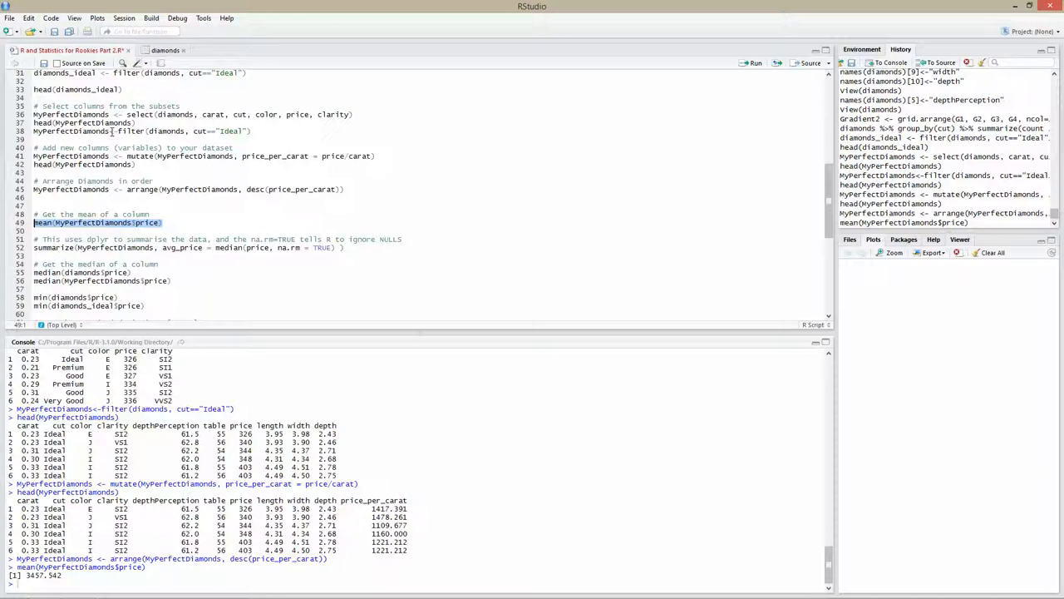
click(245, 240)
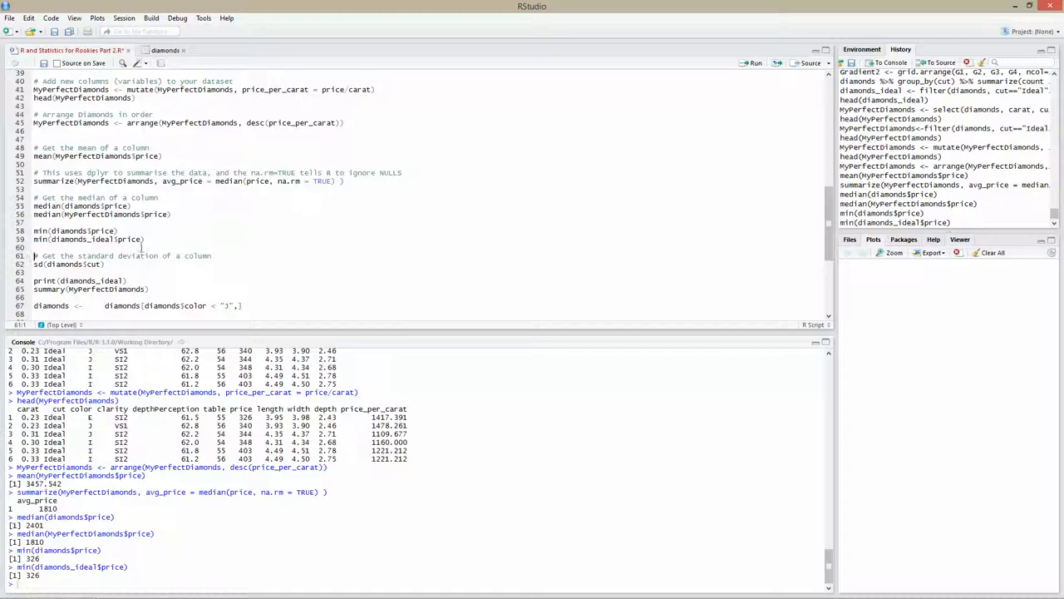
Change min to max on line 59 and run it, returning 18806.
click(115, 239)
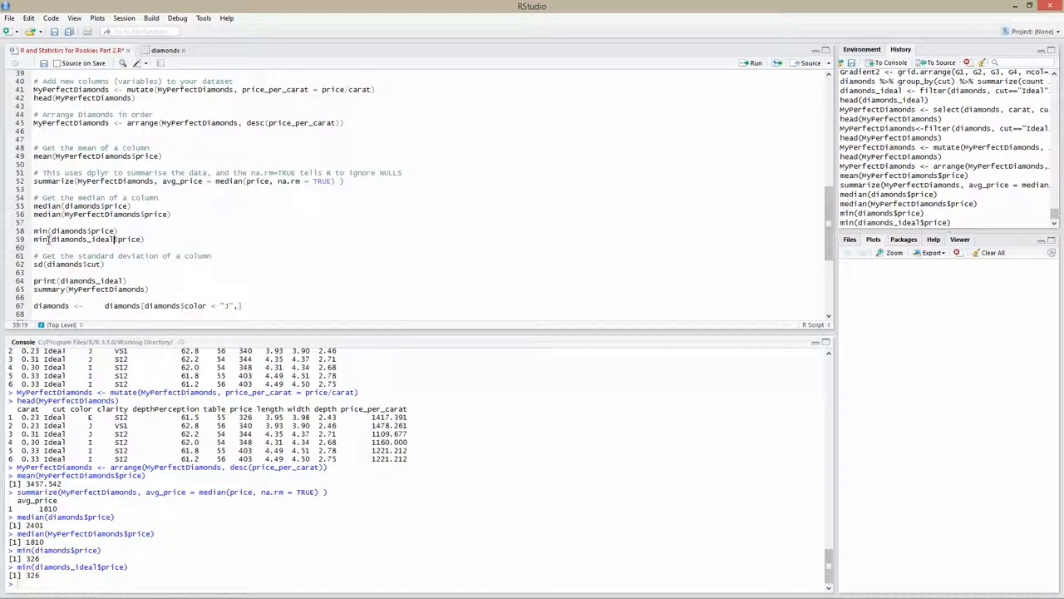
text(max)
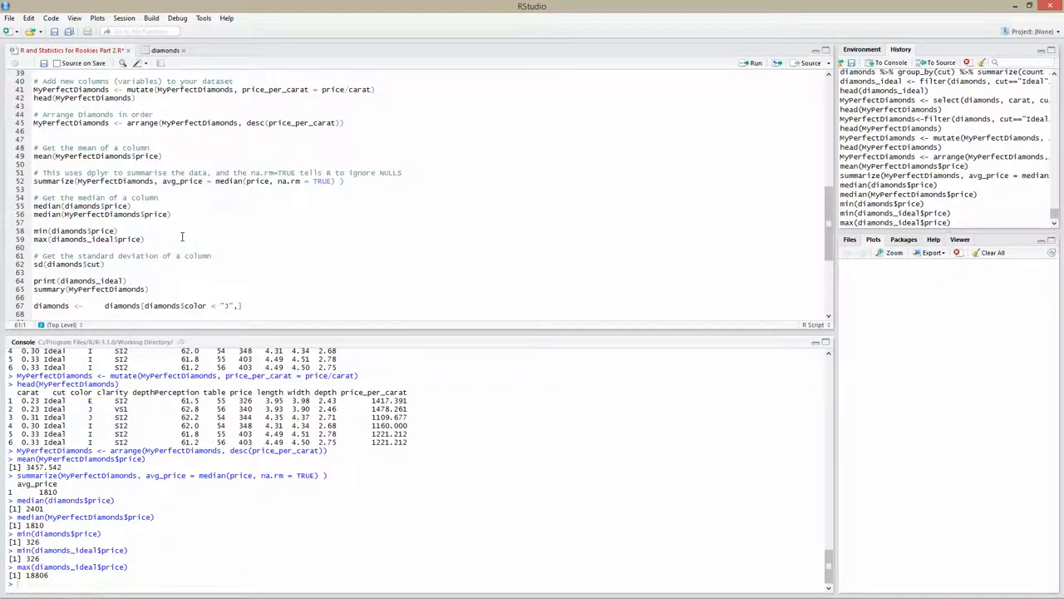
scroll(down, 3)
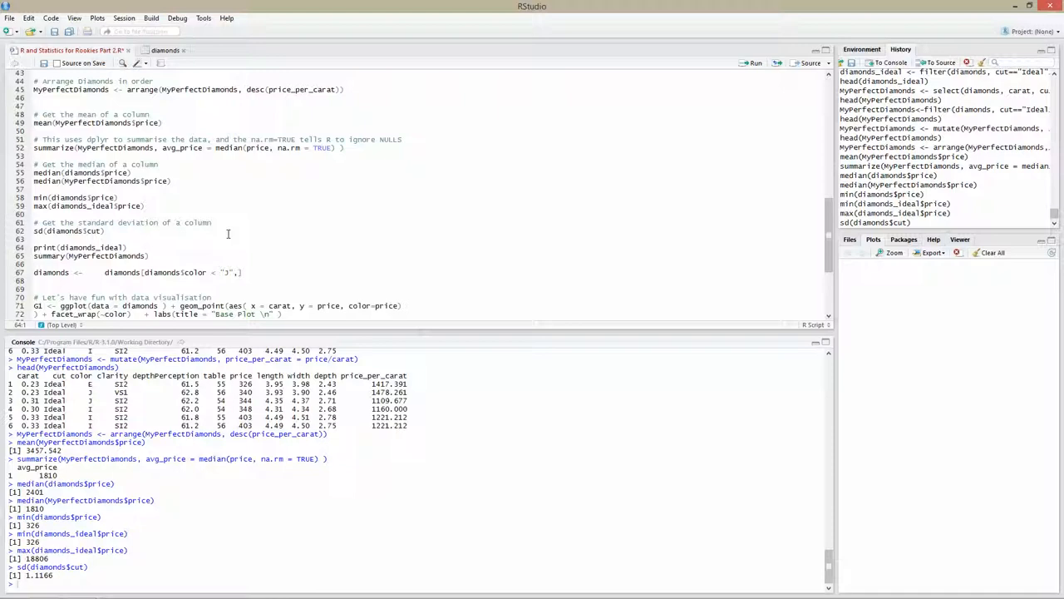
mouse_move(188, 246)
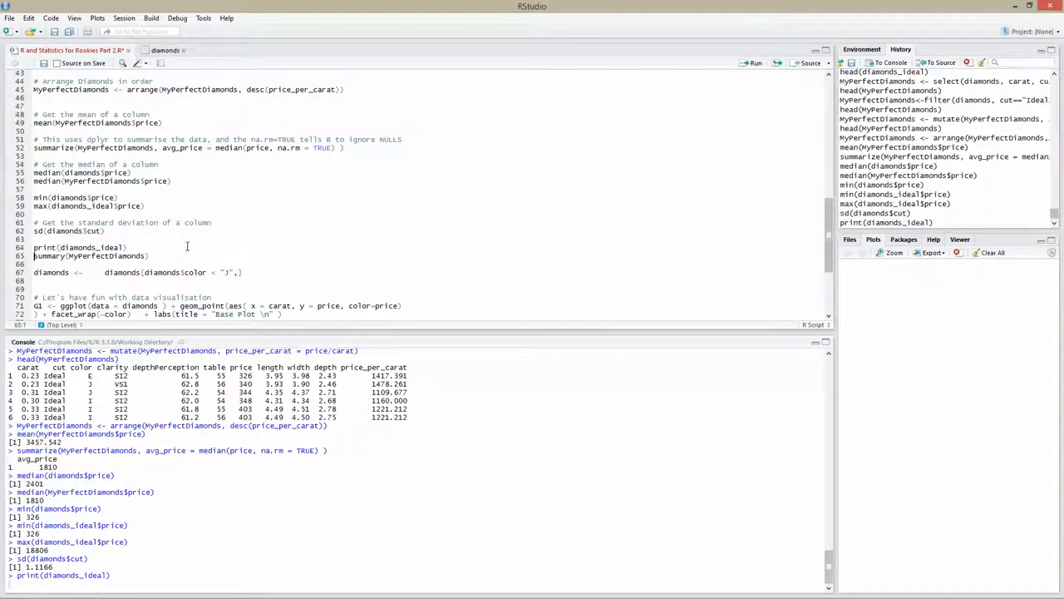
Run print(diamonds_ideal) and scroll to the end of the console output.
click(755, 62)
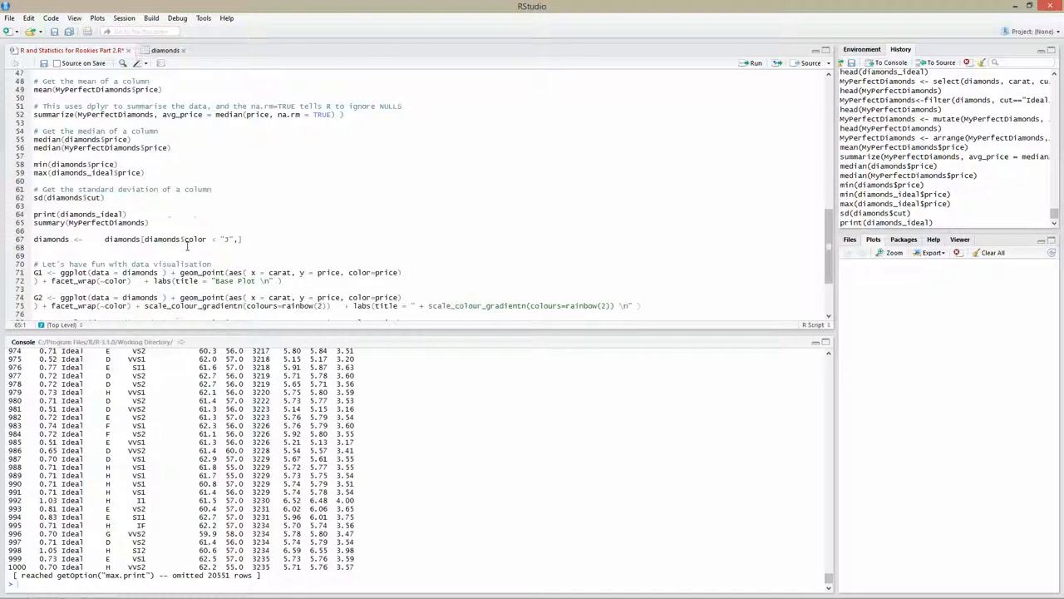
scroll(down, 3)
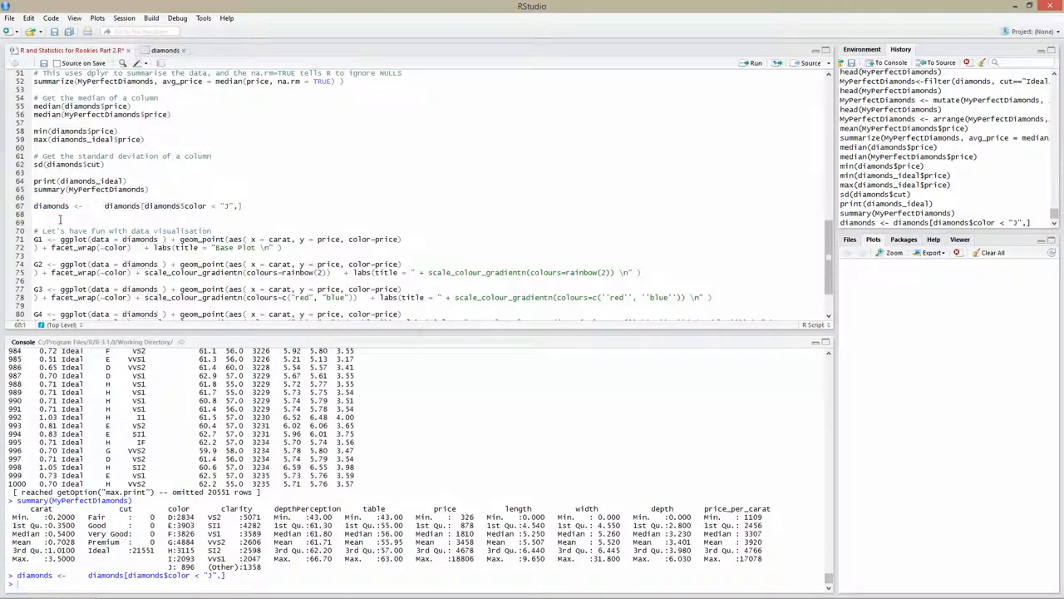
text(diamonds)
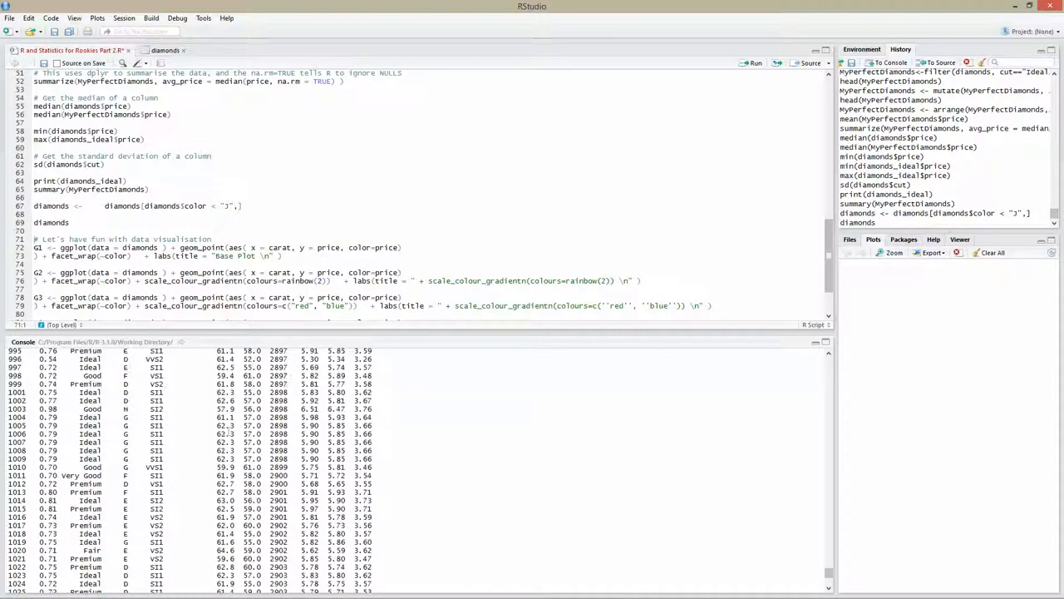
scroll(up, 3)
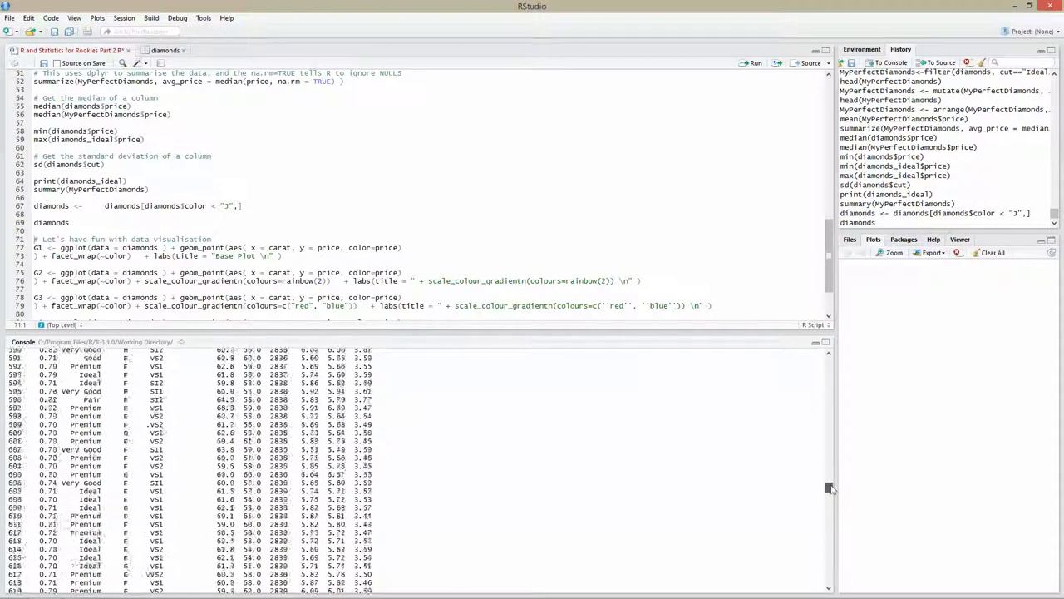
scroll(up, 3)
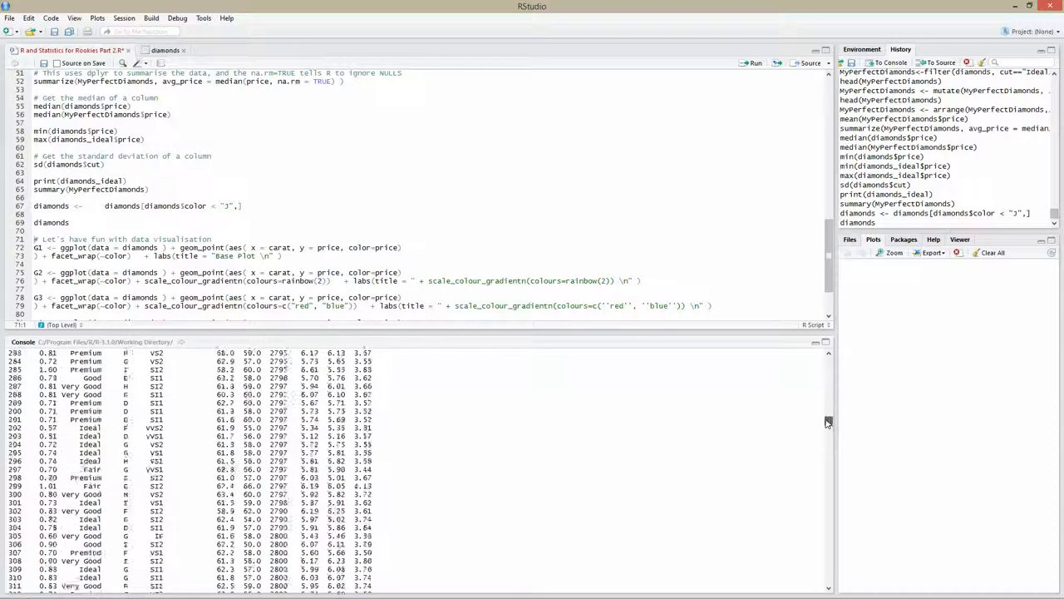
scroll(up, 3)
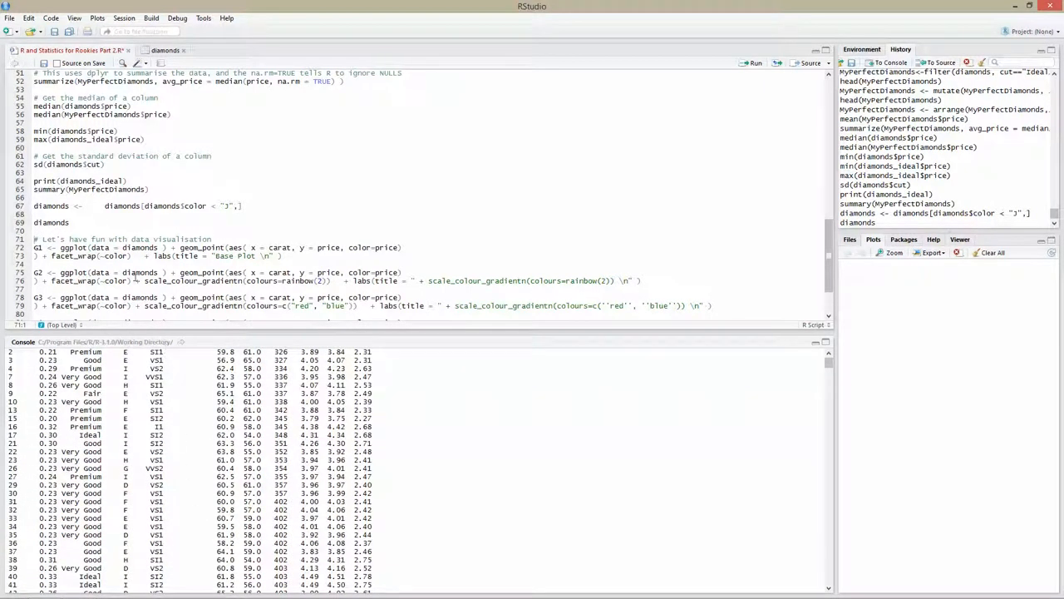
scroll(down, 3)
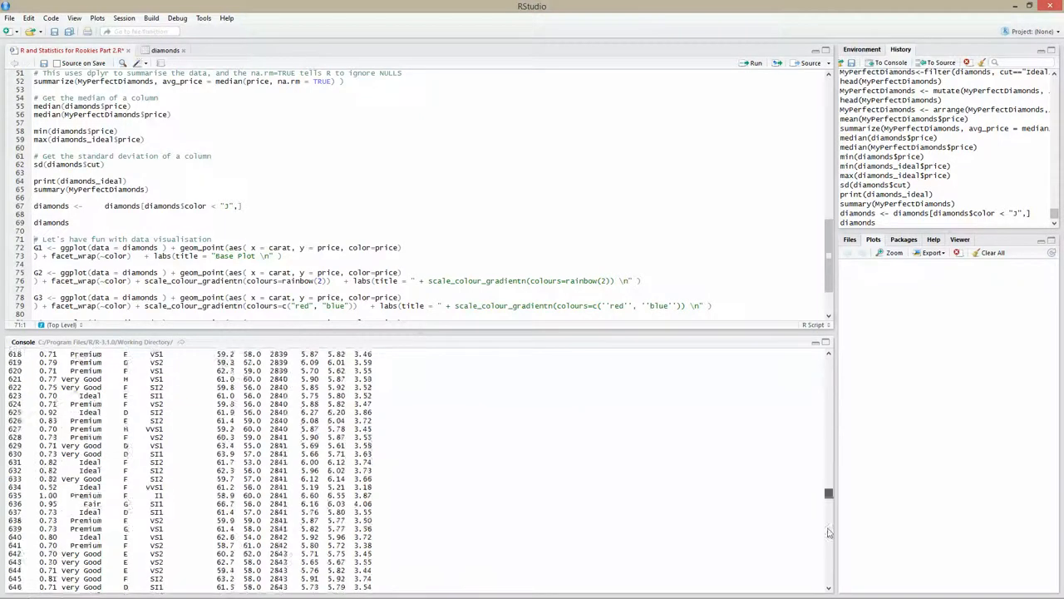
scroll(down, 3)
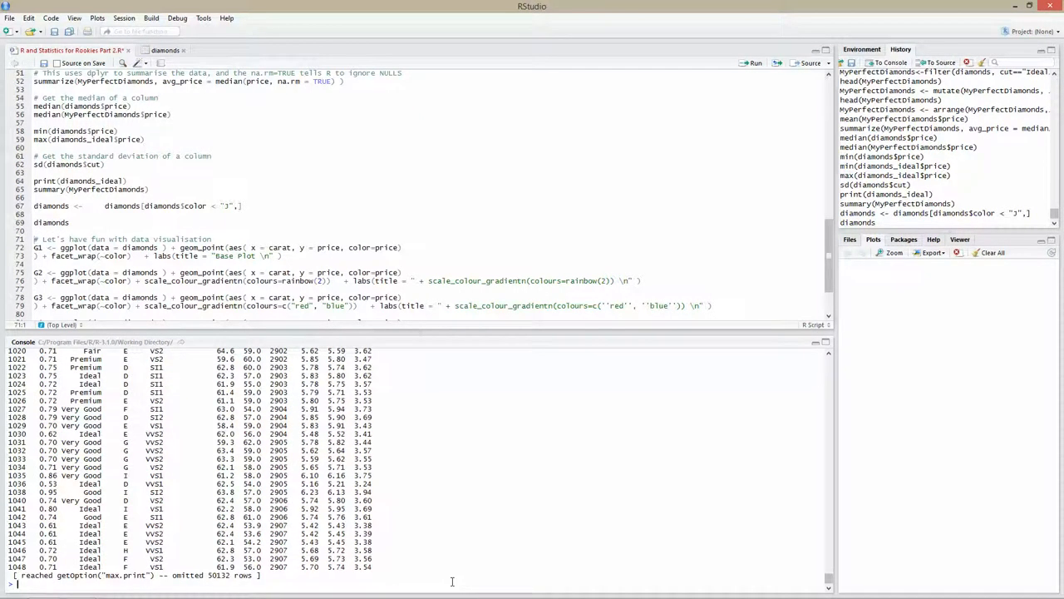
Enter head(diamonds) in the console to print its first six rows.
text(head(diamonds)
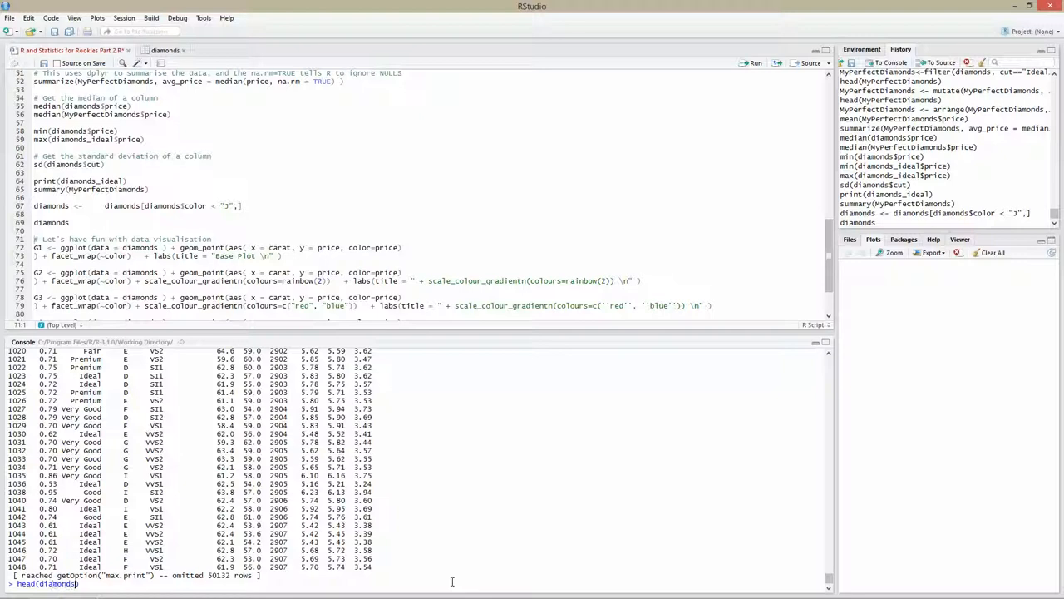
key(Return)
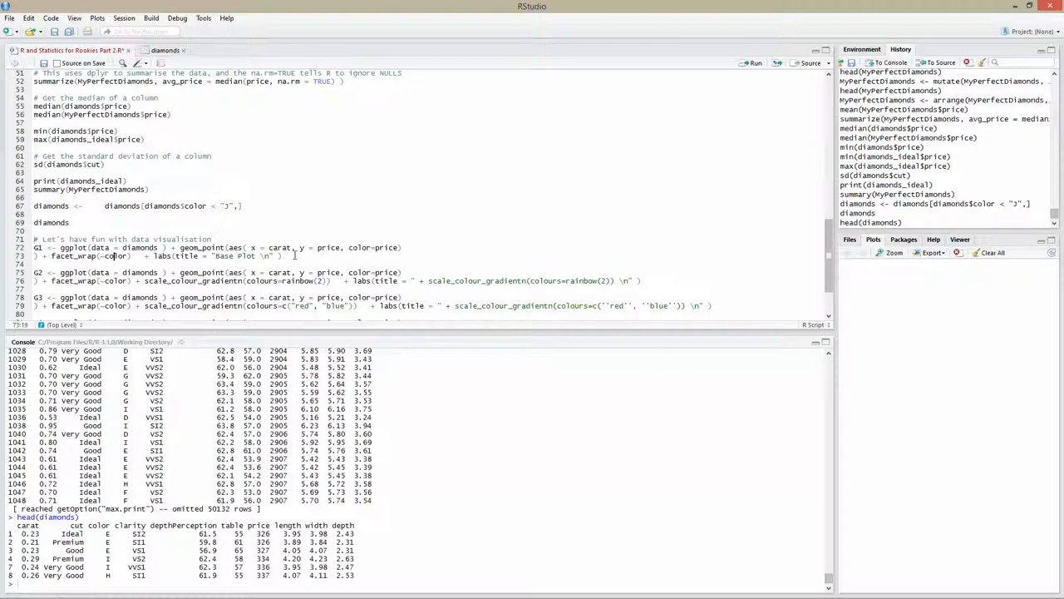
scroll(down, 3)
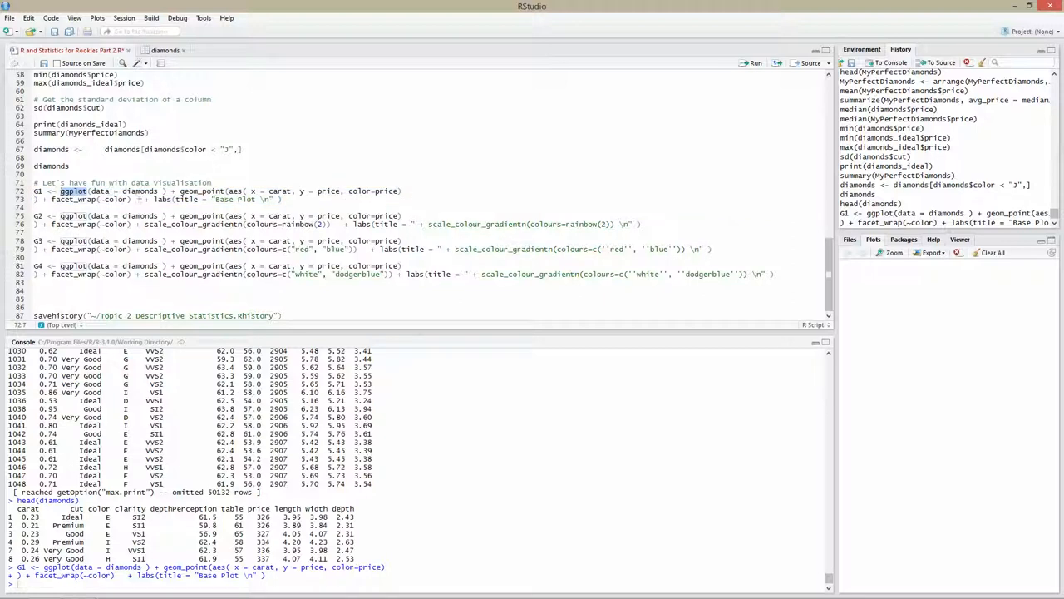
Run the G1 ggplot lines, then the G2, G3 and G4 plot definitions.
double_click(129, 190)
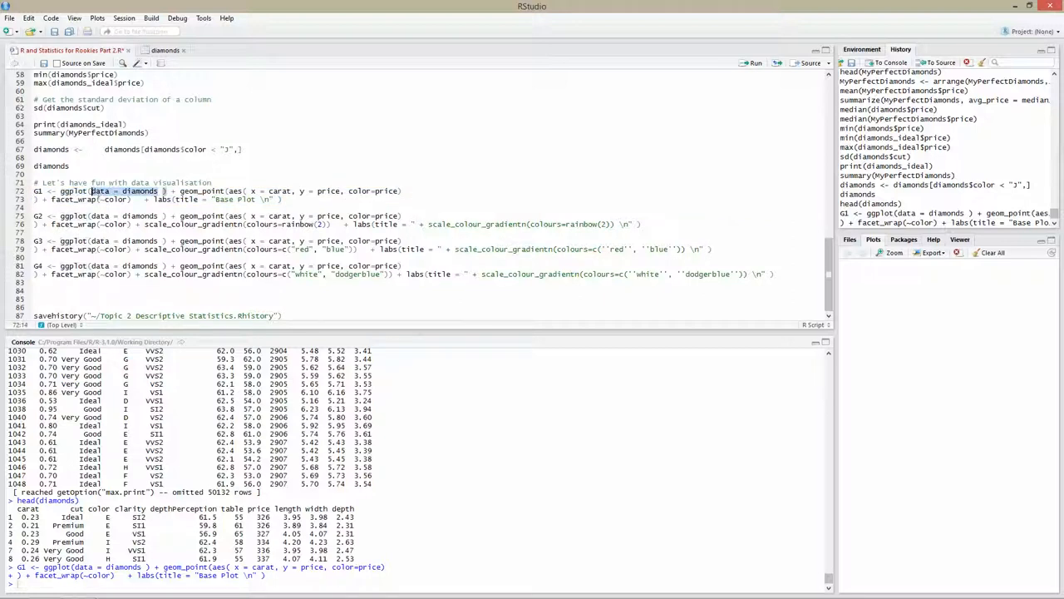
mouse_move(240, 213)
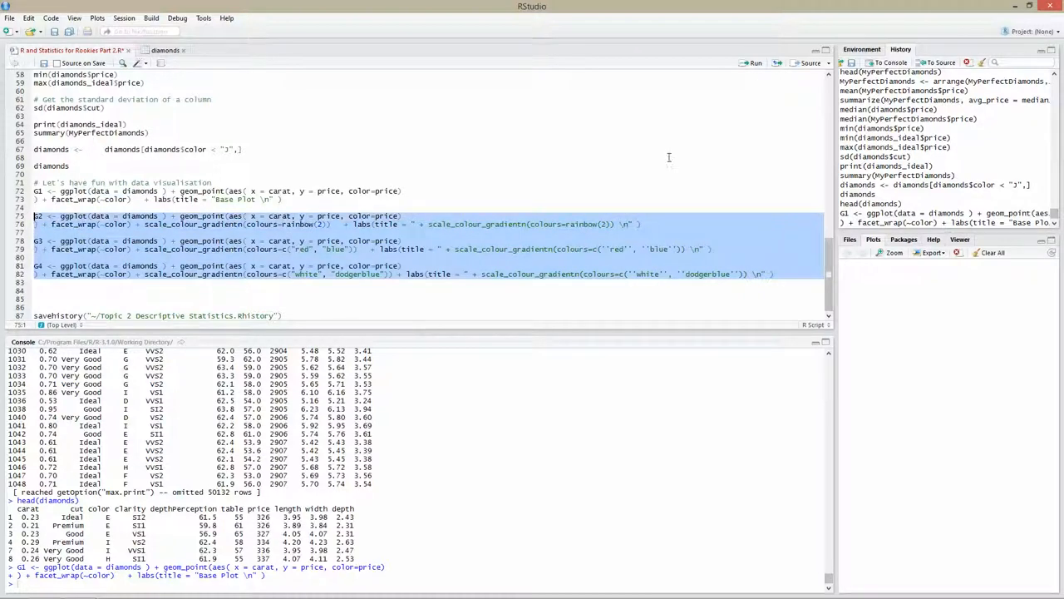
click(753, 64)
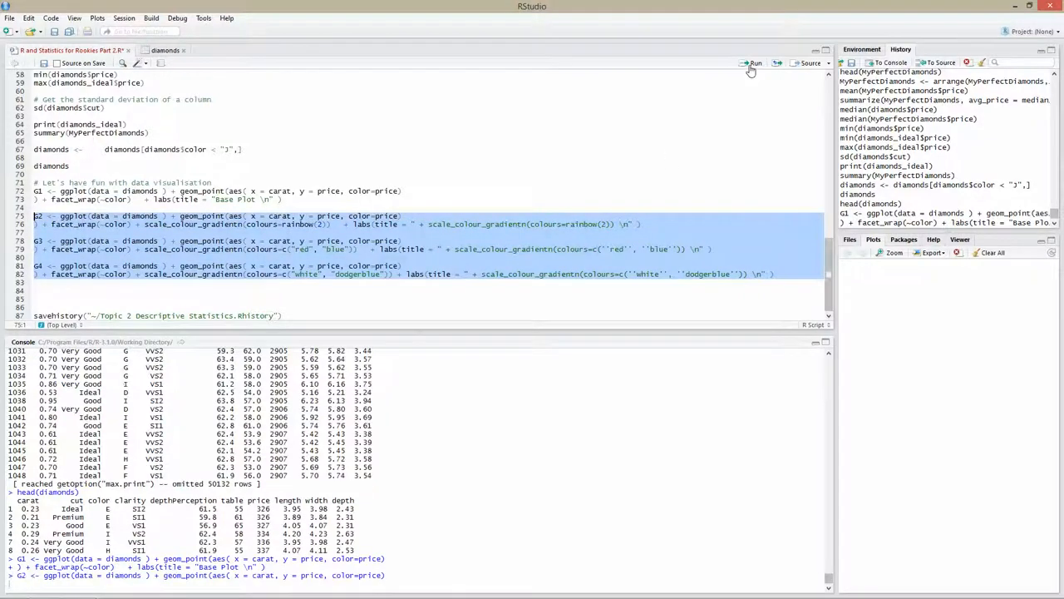
click(754, 62)
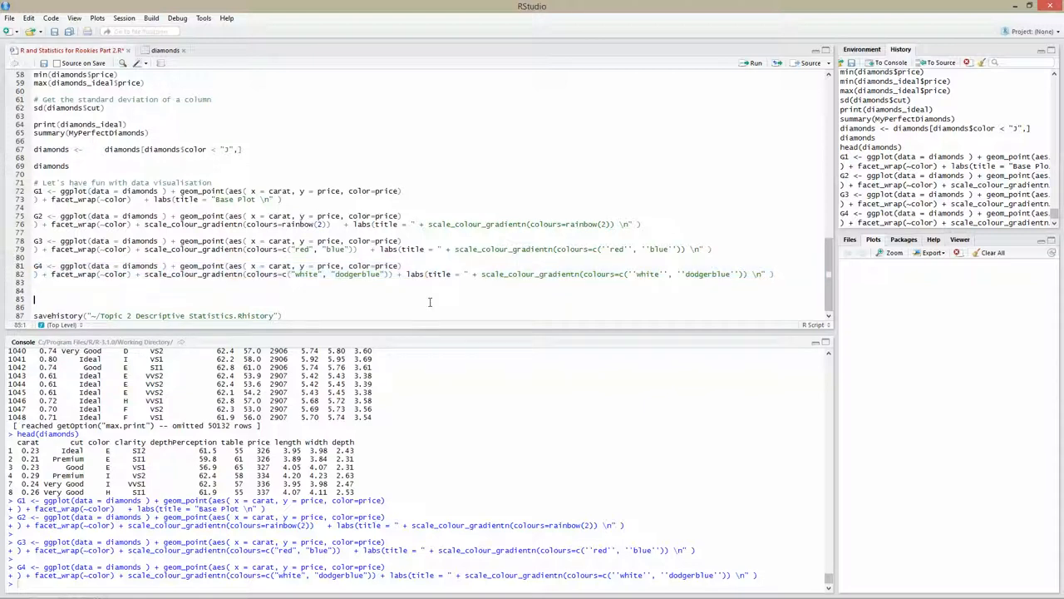
scroll(up, 3)
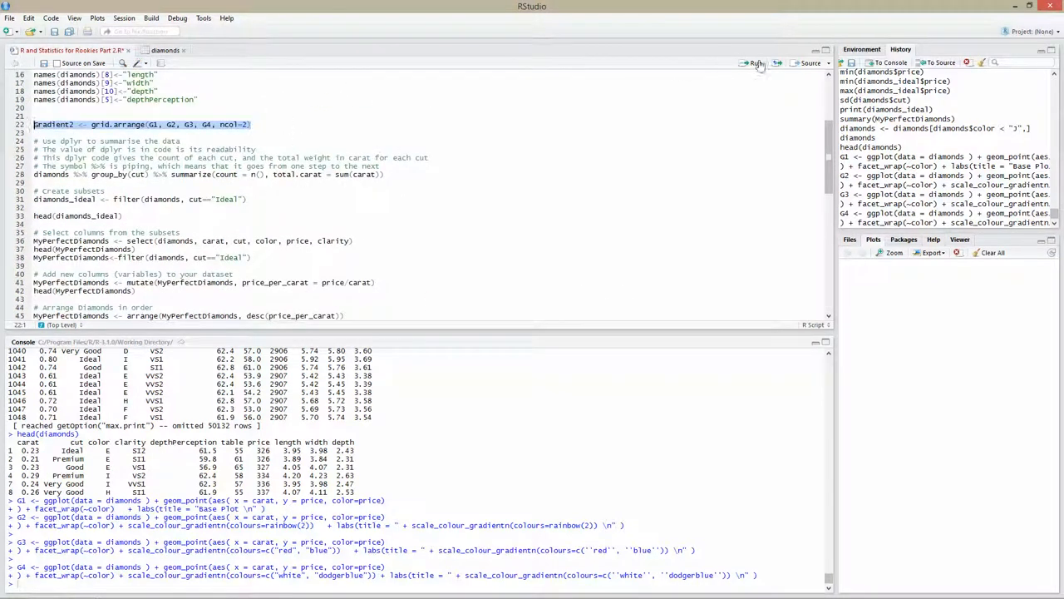
Run grid.arrange(G1, G2, G3, G4, ncol=2), then choose Start New Session after R aborts.
click(755, 63)
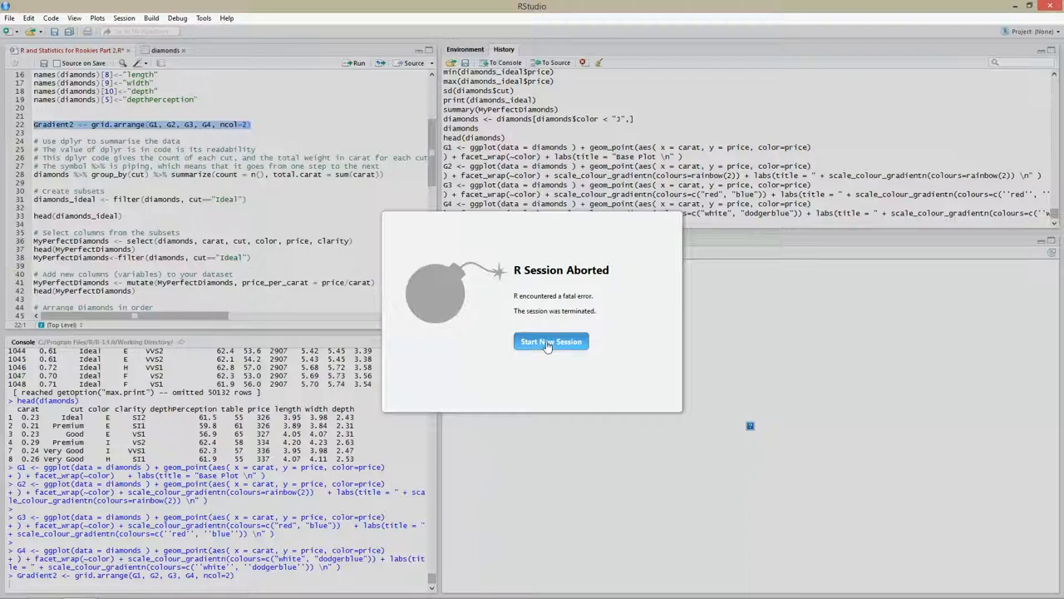
click(551, 342)
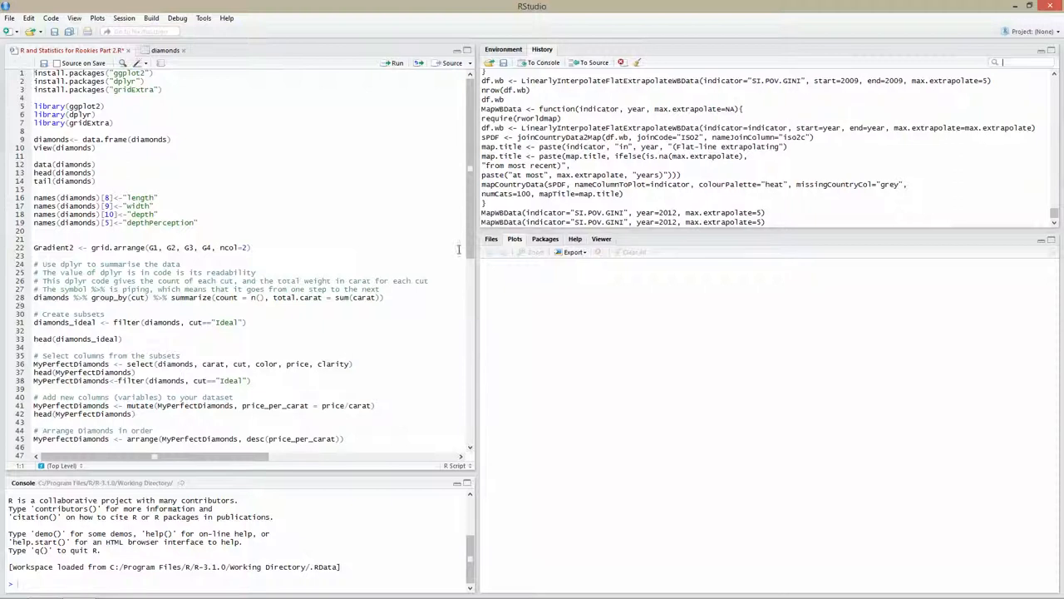
Rerun grid.arrange in the new session and read its 'could not find function' error.
scroll(down, 3)
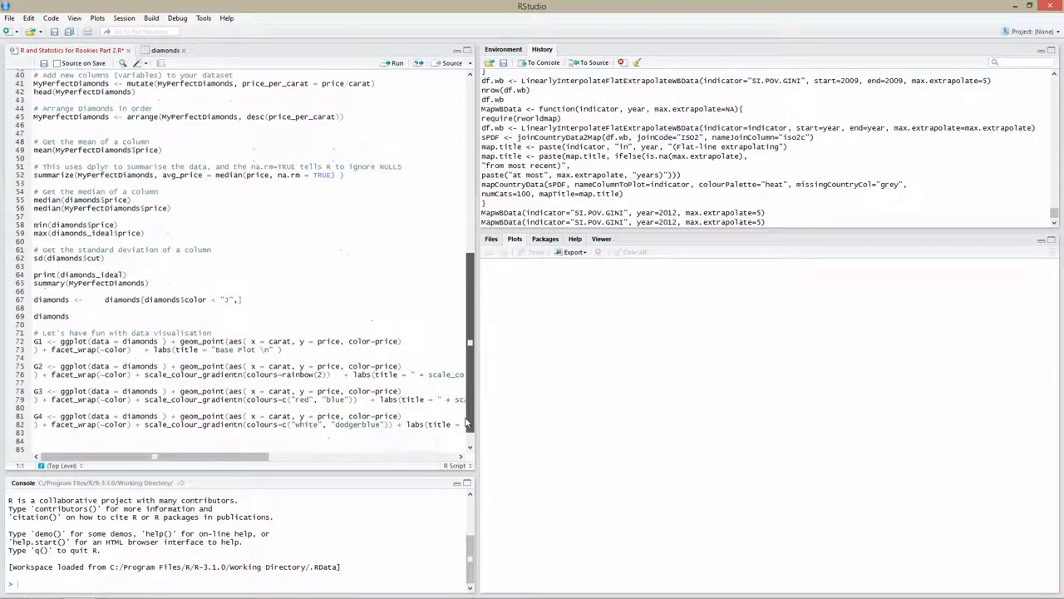
scroll(down, 3)
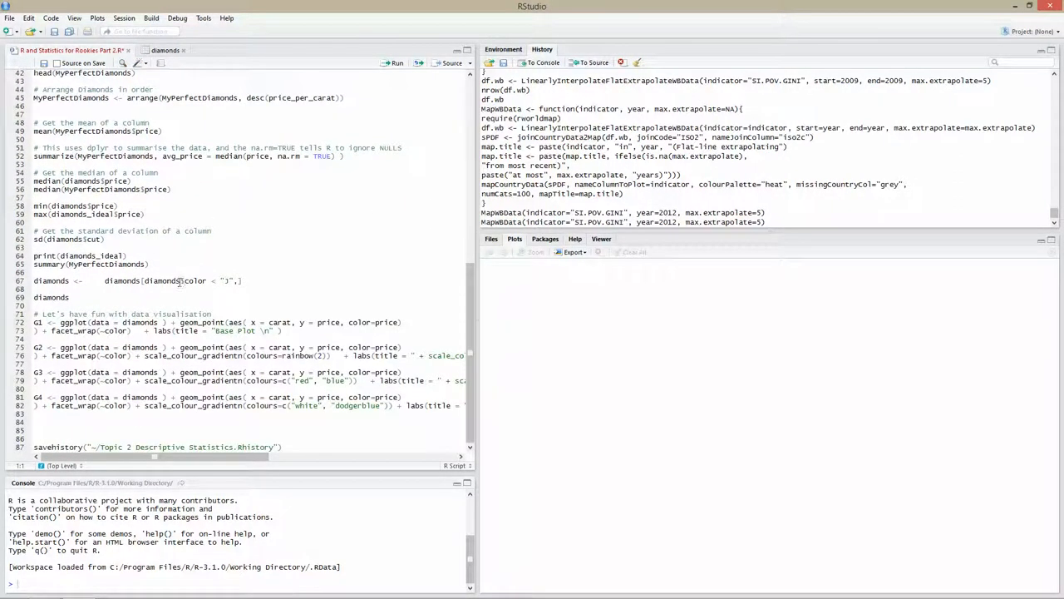
scroll(up, 3)
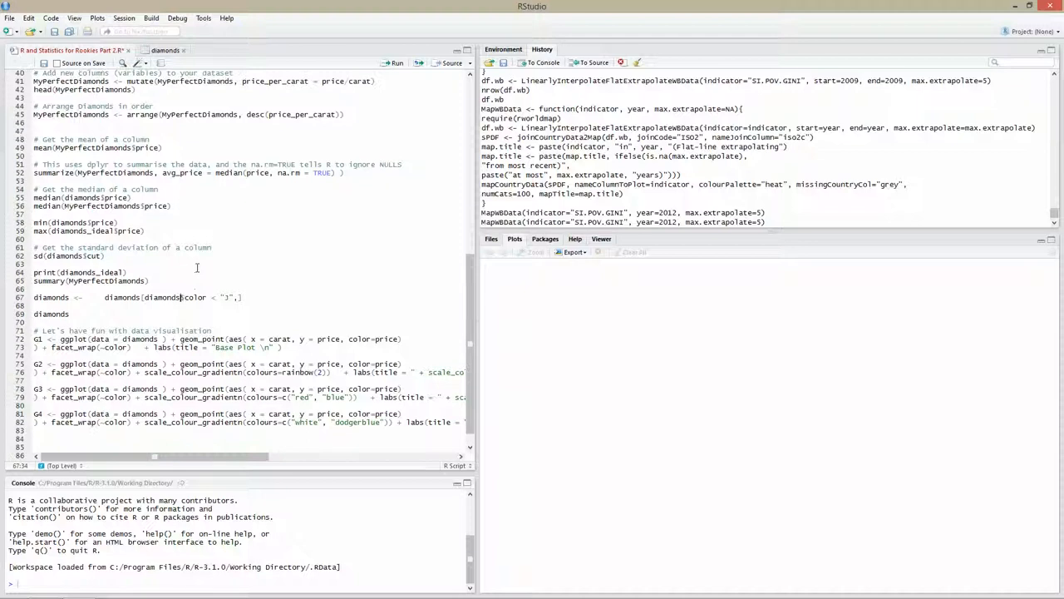
scroll(up, 3)
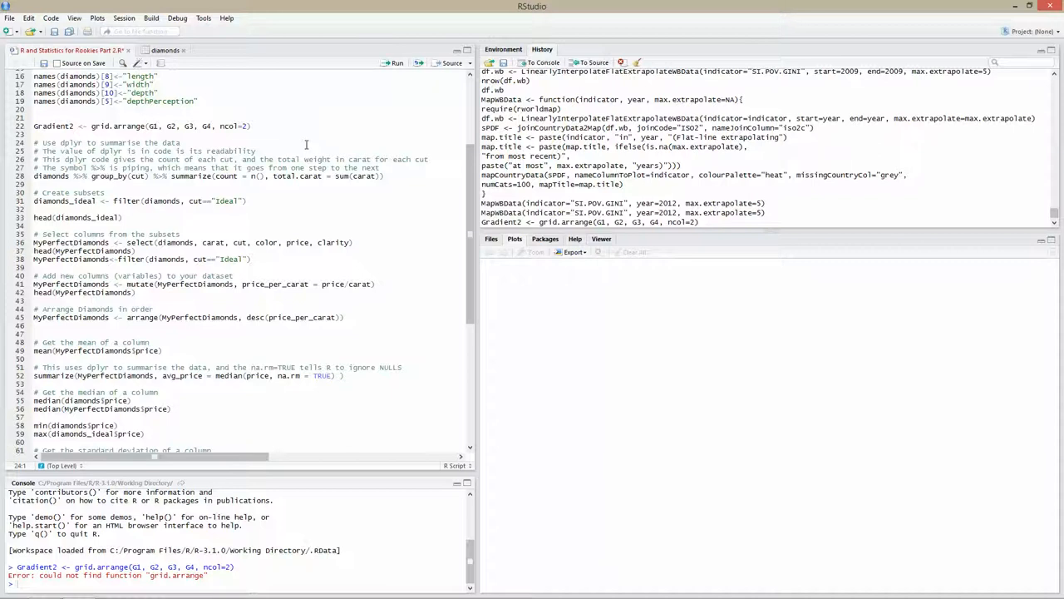
mouse_move(407, 274)
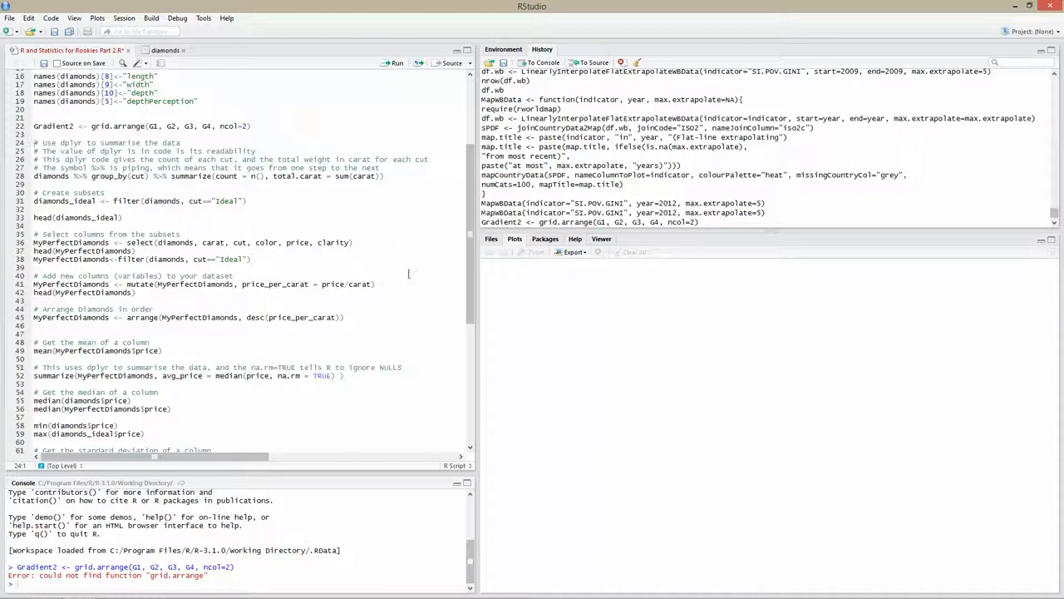
scroll(down, 3)
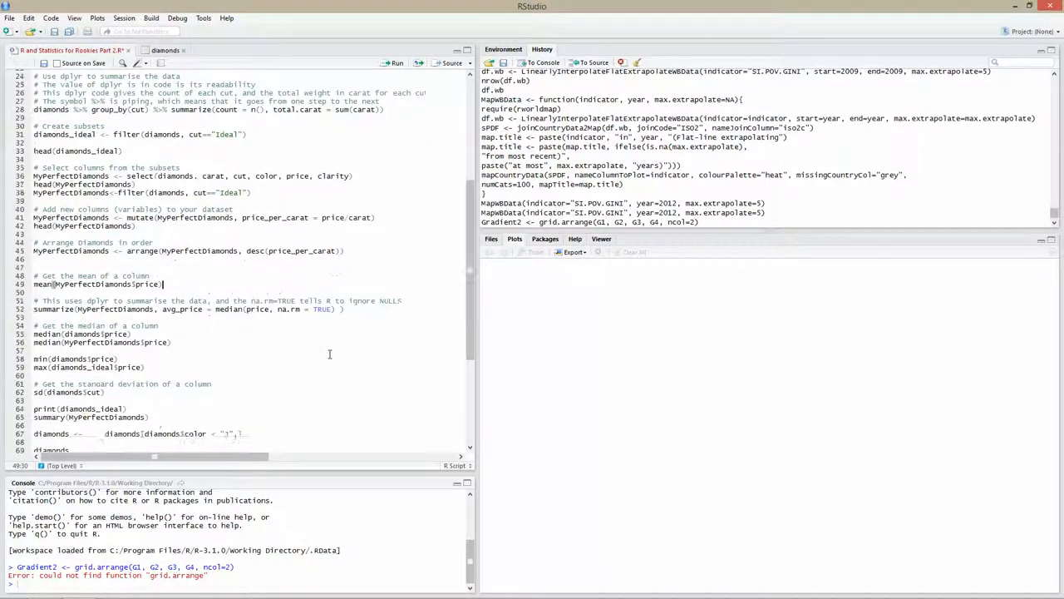
scroll(down, 3)
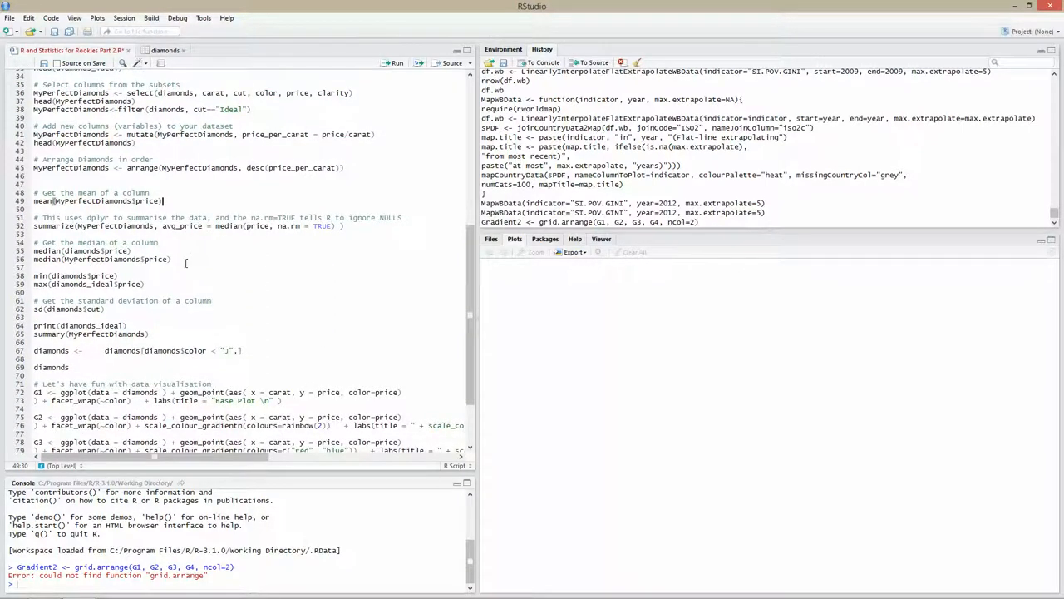
scroll(up, 3)
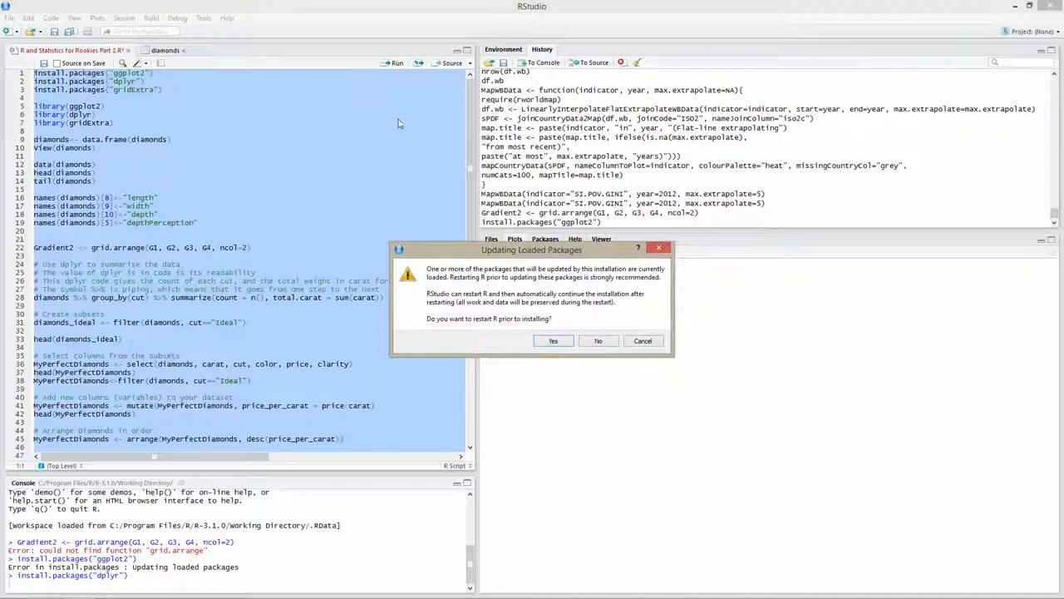
Answer the restart prompt about updating loaded packages while reinstalling ggplot2.
click(598, 340)
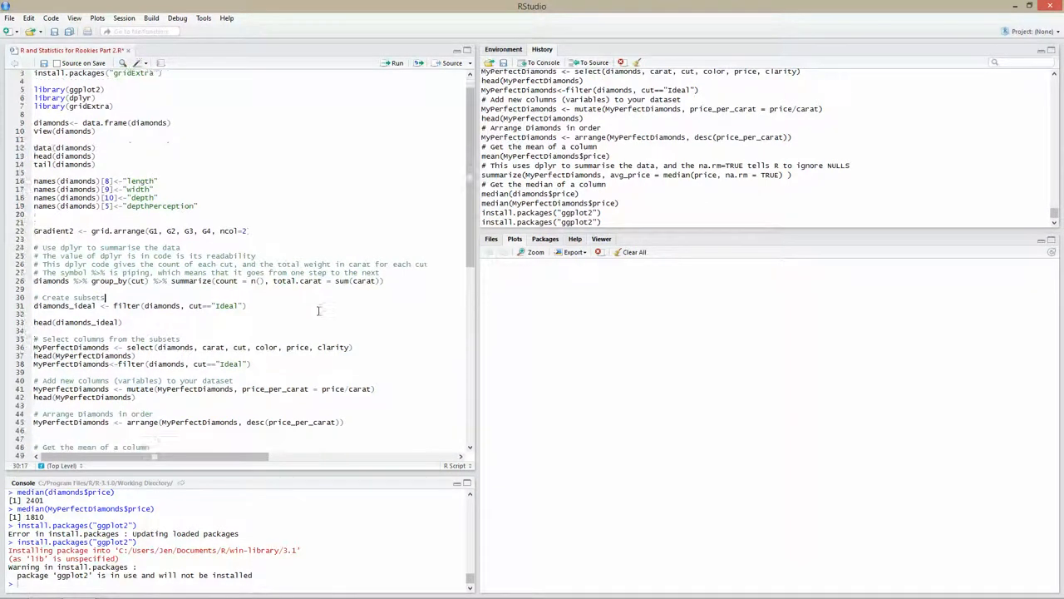
scroll(down, 3)
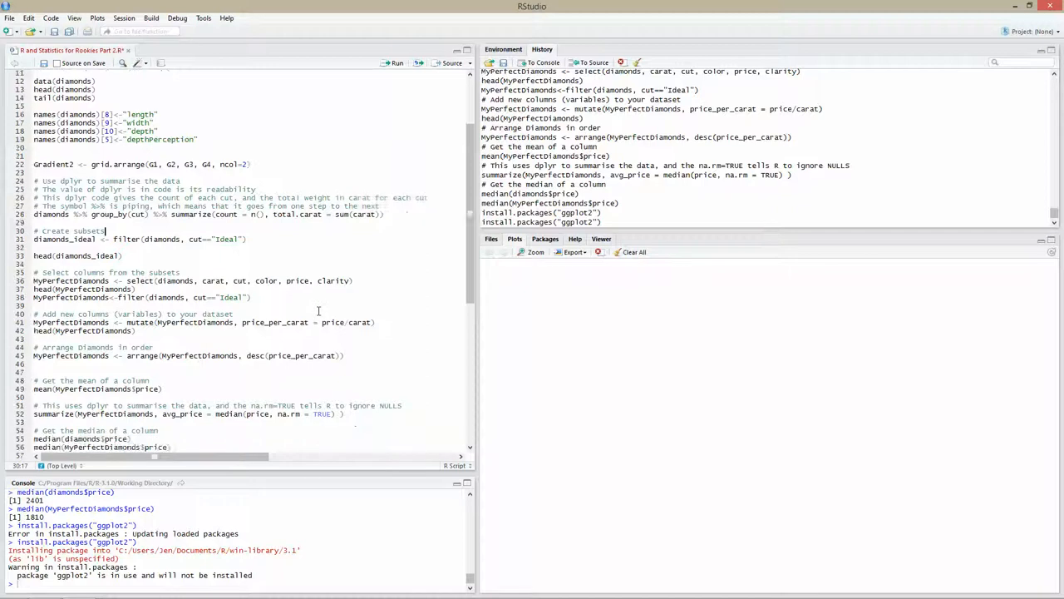
scroll(up, 3)
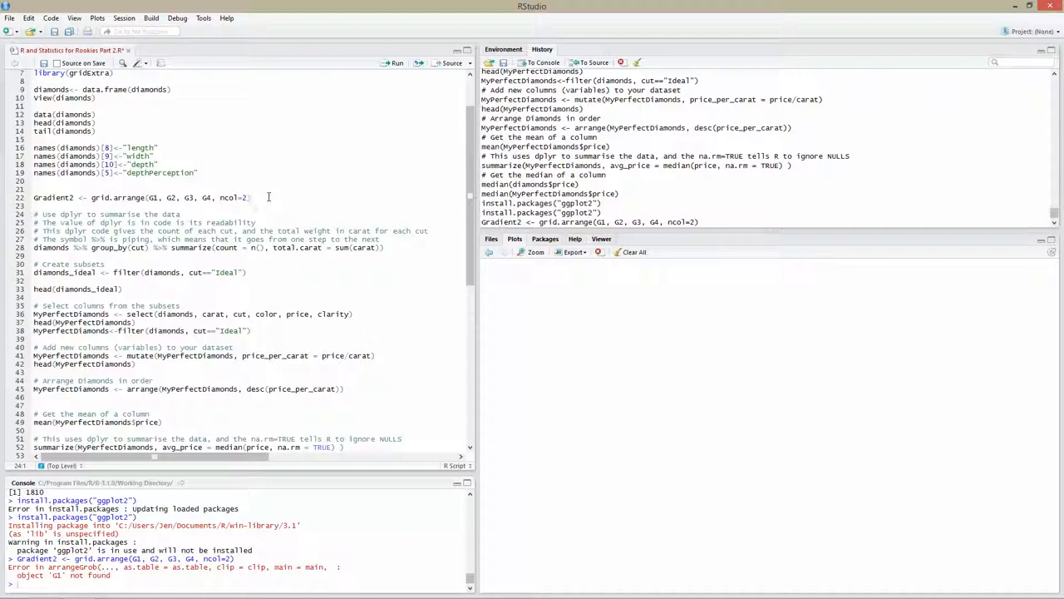
click(246, 197)
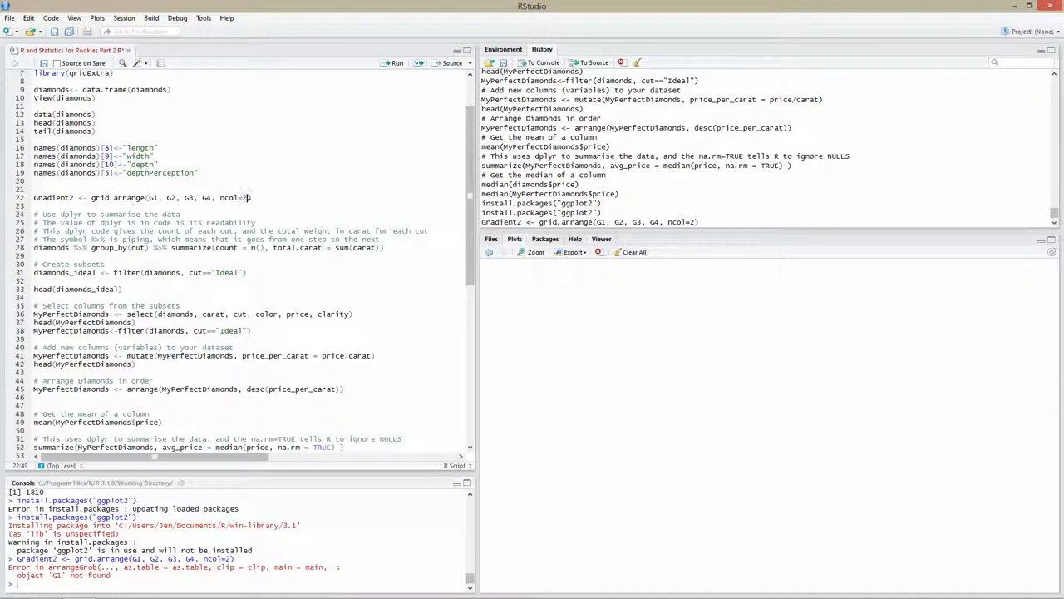
Run the G1–G4 faceted carat–price ggplot definitions on script lines 71–82.
scroll(down, 3)
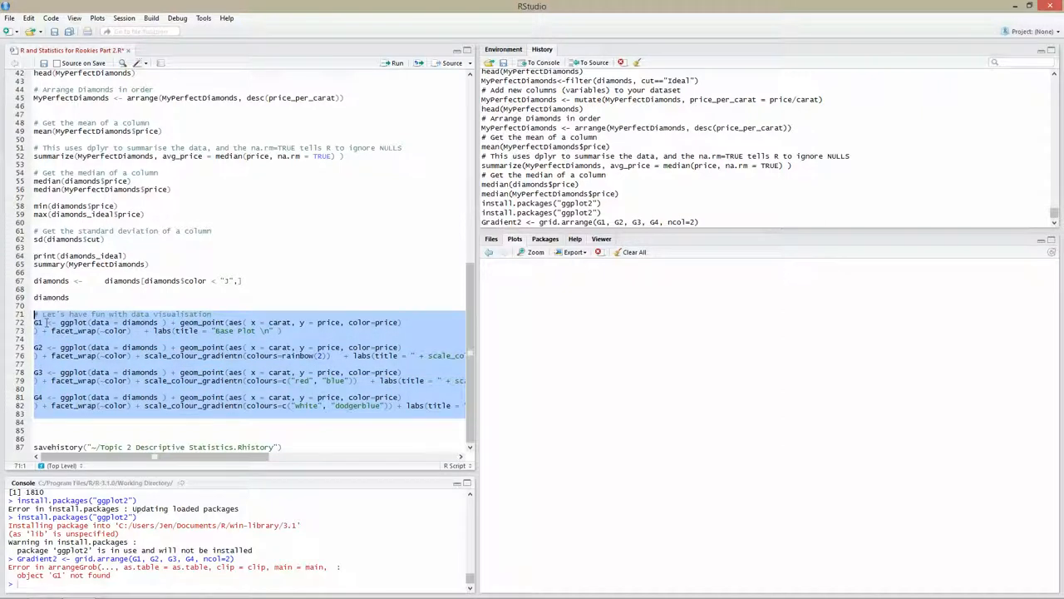
click(397, 62)
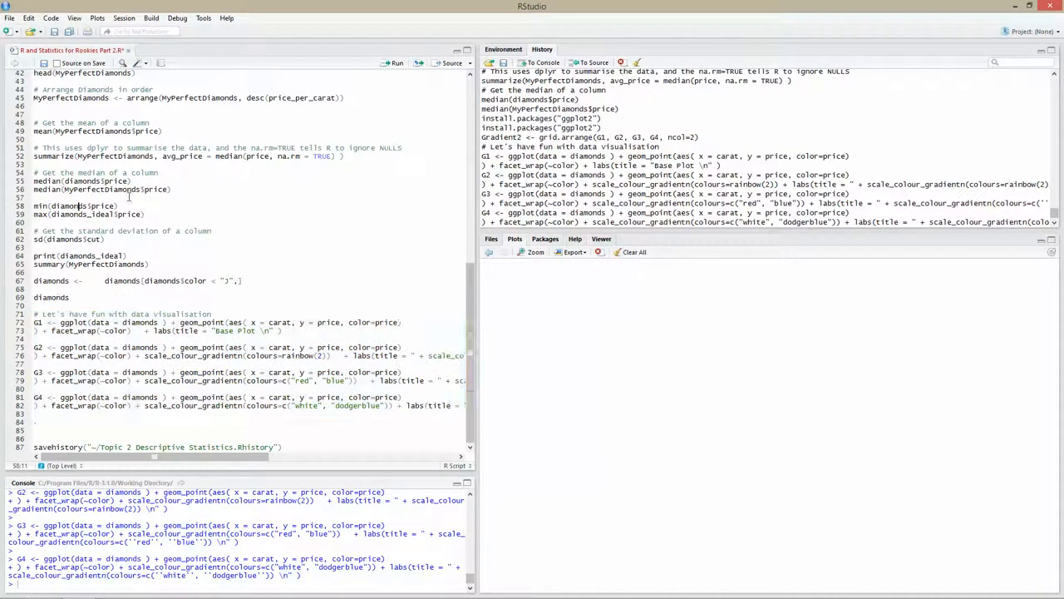
scroll(up, 3)
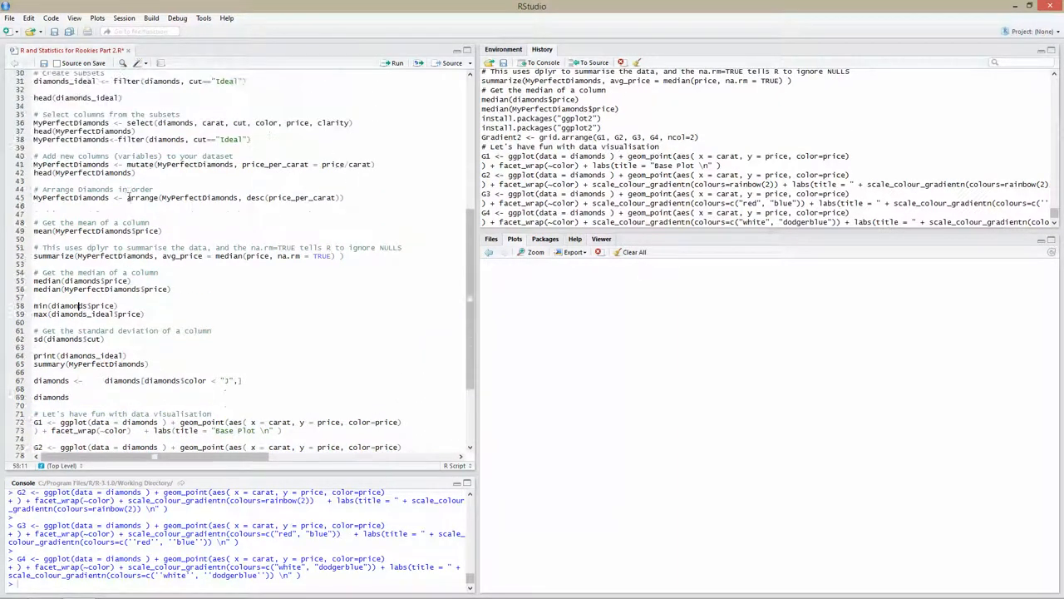
scroll(down, 3)
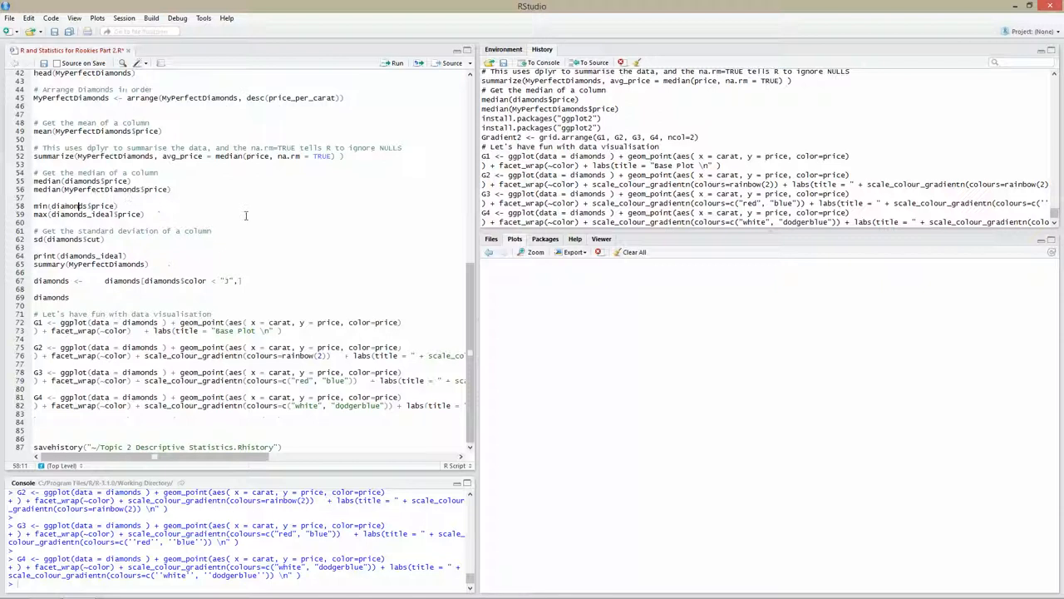
scroll(up, 3)
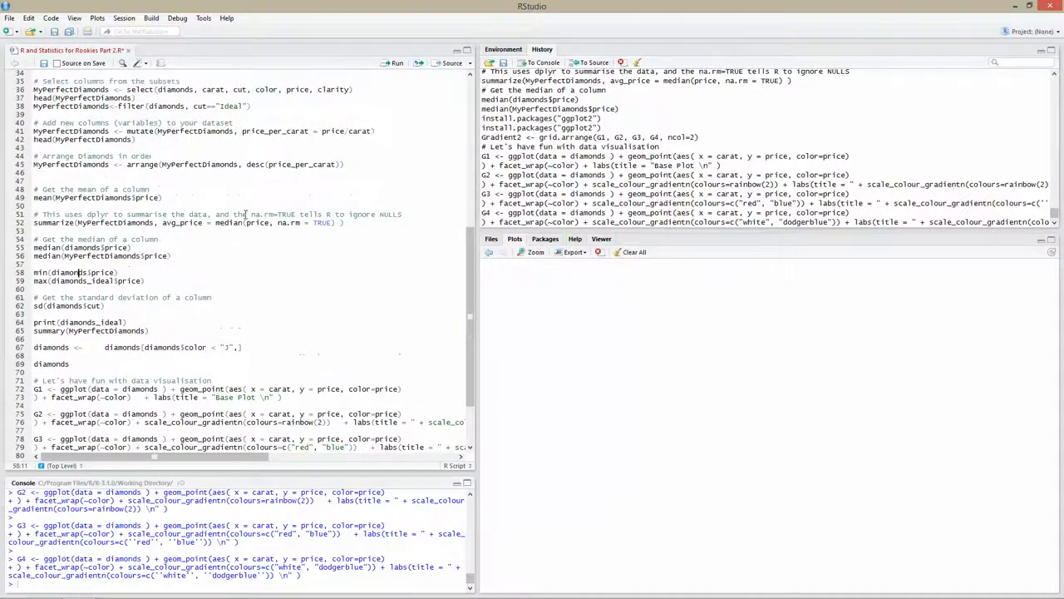
Run Gradient2 <- grid.arrange(G1, G2, G3, G4, ncol=2) and view the two-column plot grid.
scroll(up, 3)
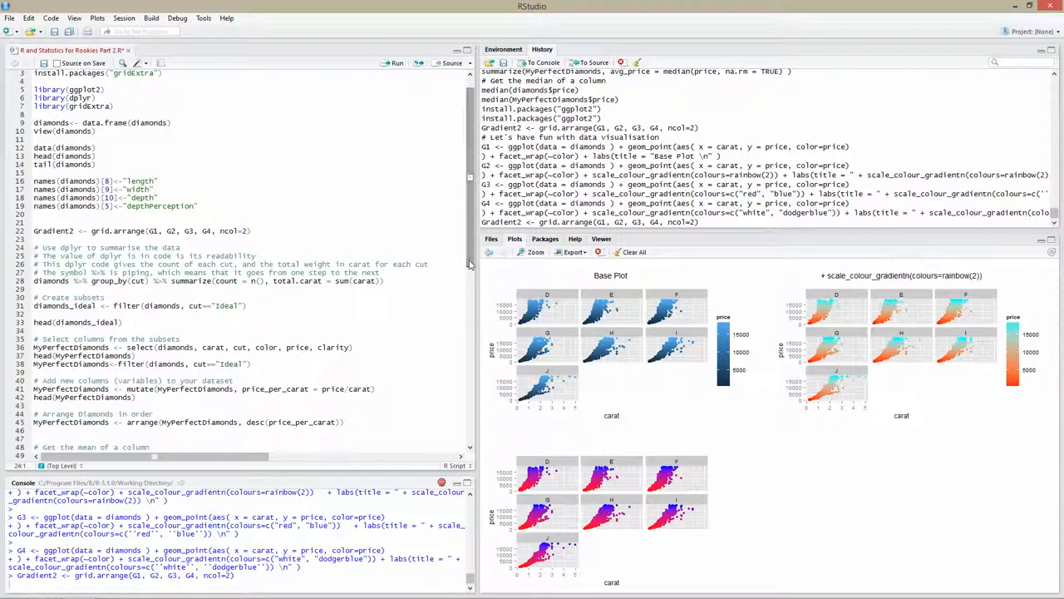
scroll(down, 3)
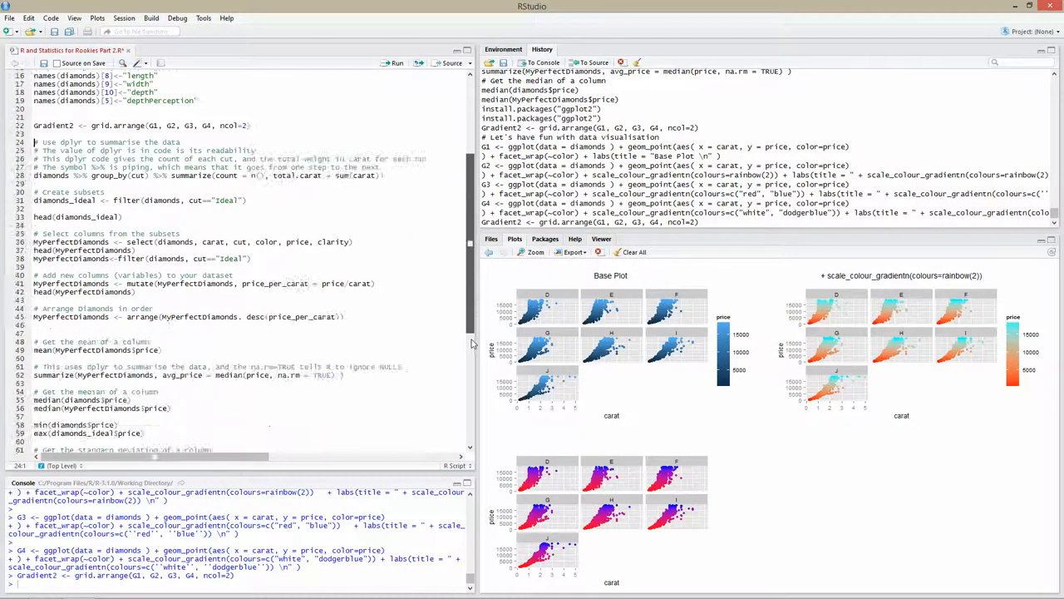
scroll(down, 3)
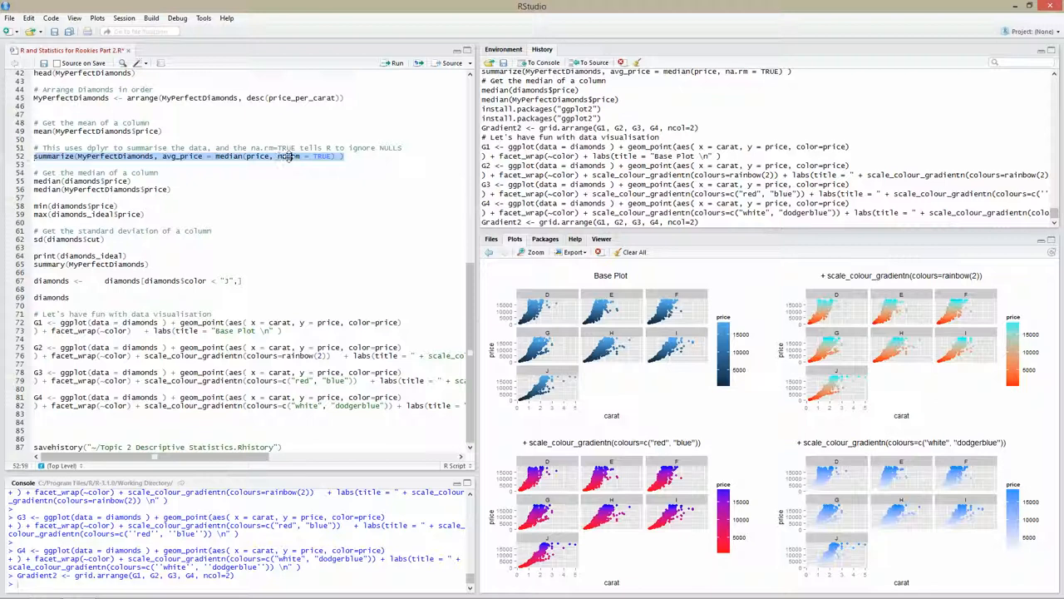
Run the median() lines for diamonds (2401) and MyPerfectDiamonds (1810).
click(130, 180)
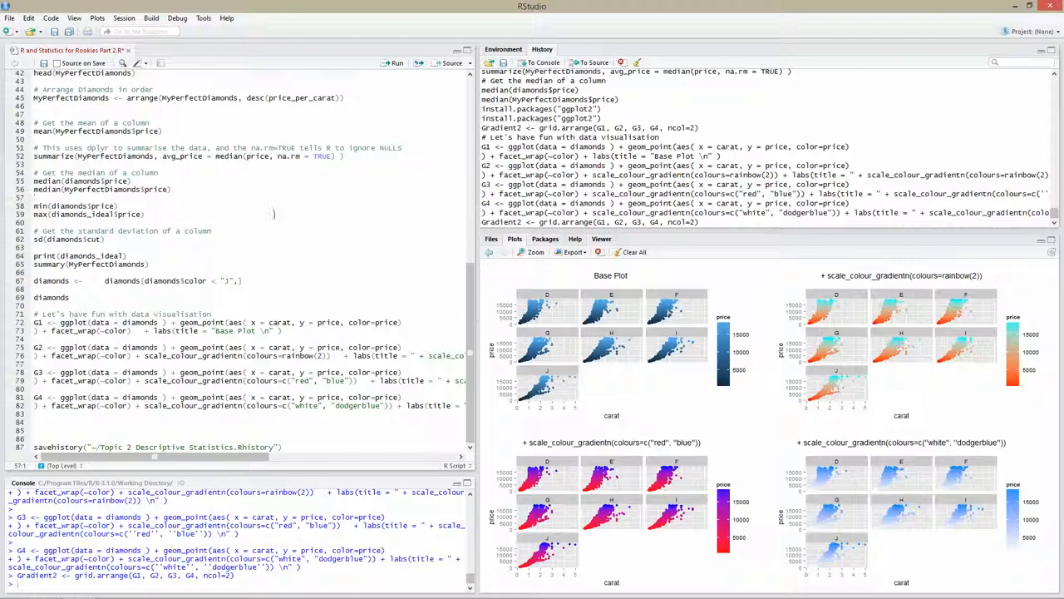
mouse_move(718, 377)
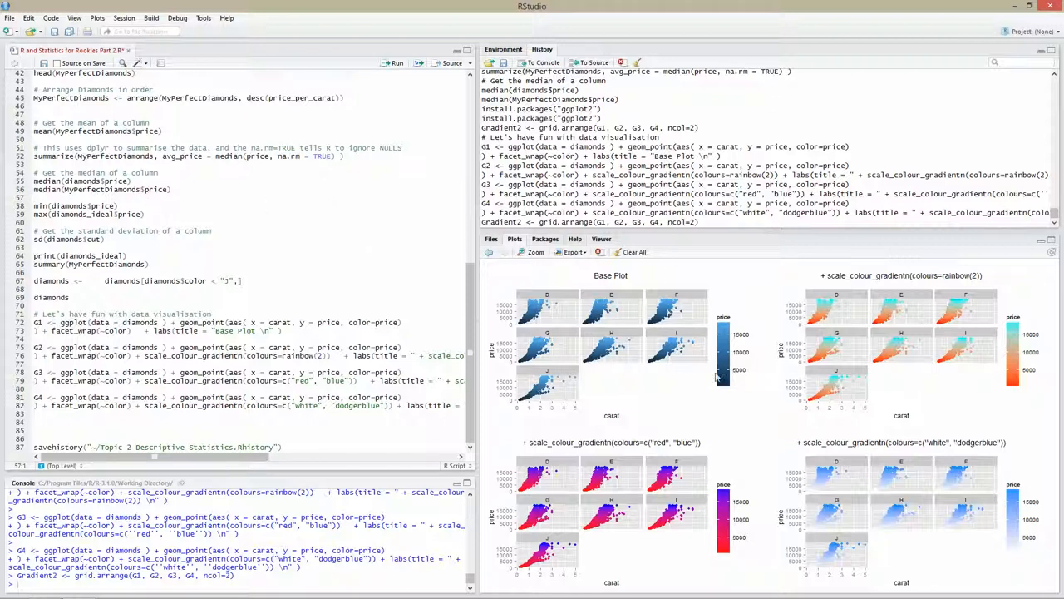
mouse_move(770, 349)
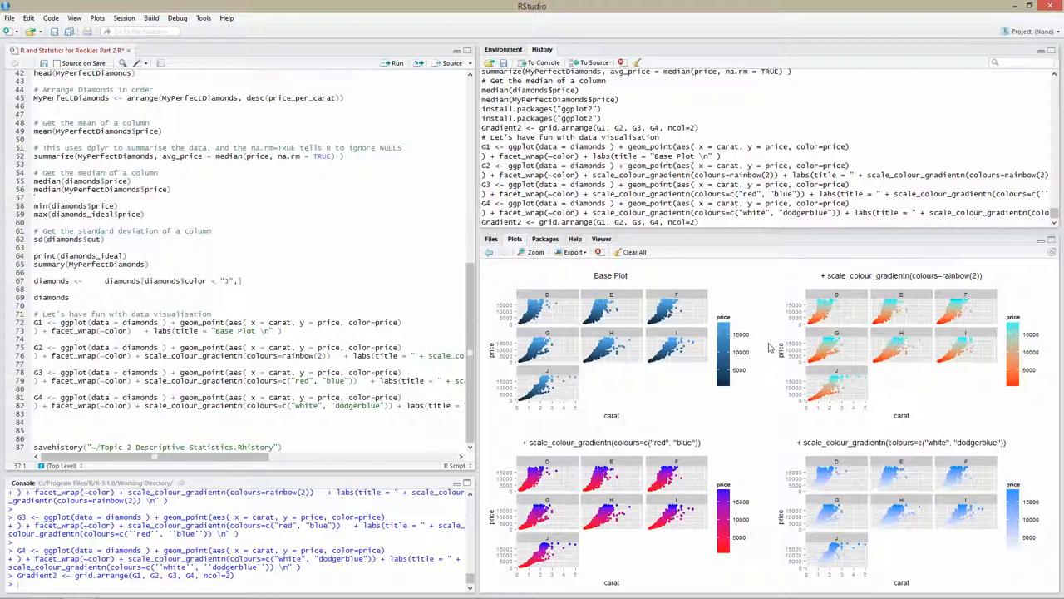
mouse_move(758, 343)
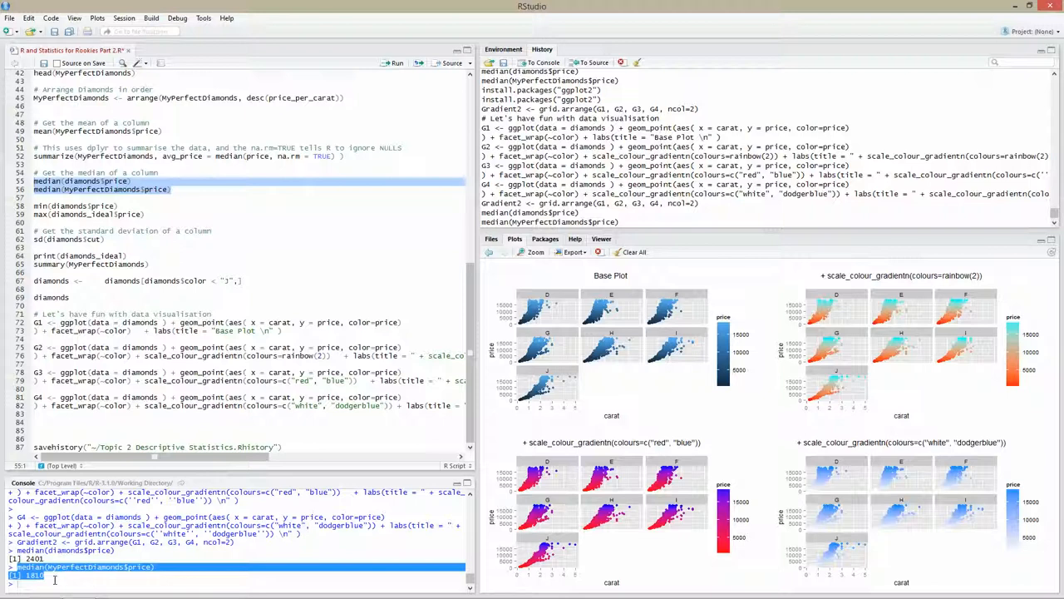
mouse_move(119, 251)
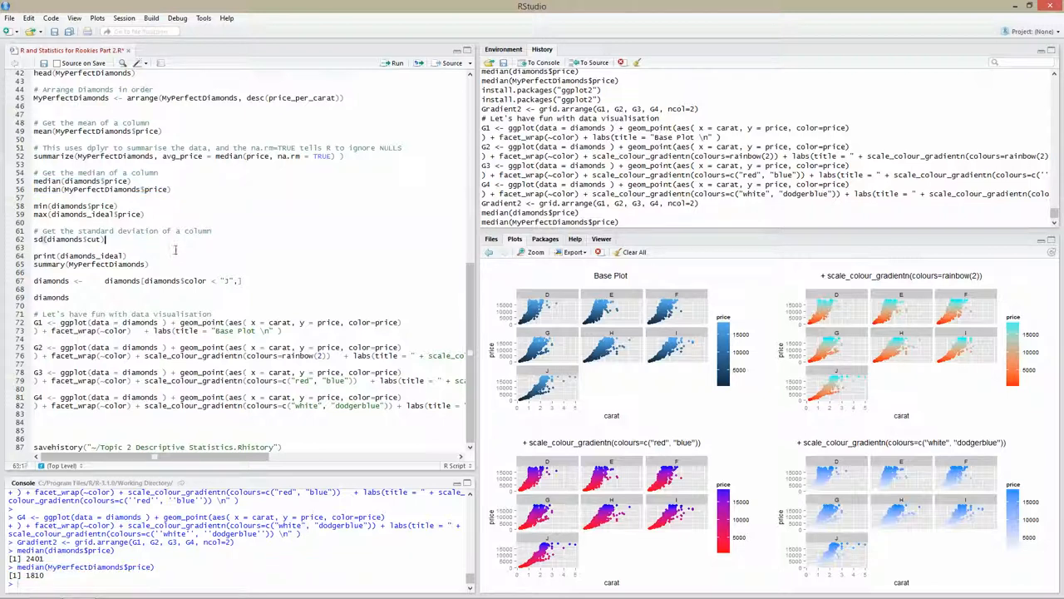
Run print(diamonds_ideal), summary(MyPerfectDiamonds) and the color < "J" filter line.
click(126, 255)
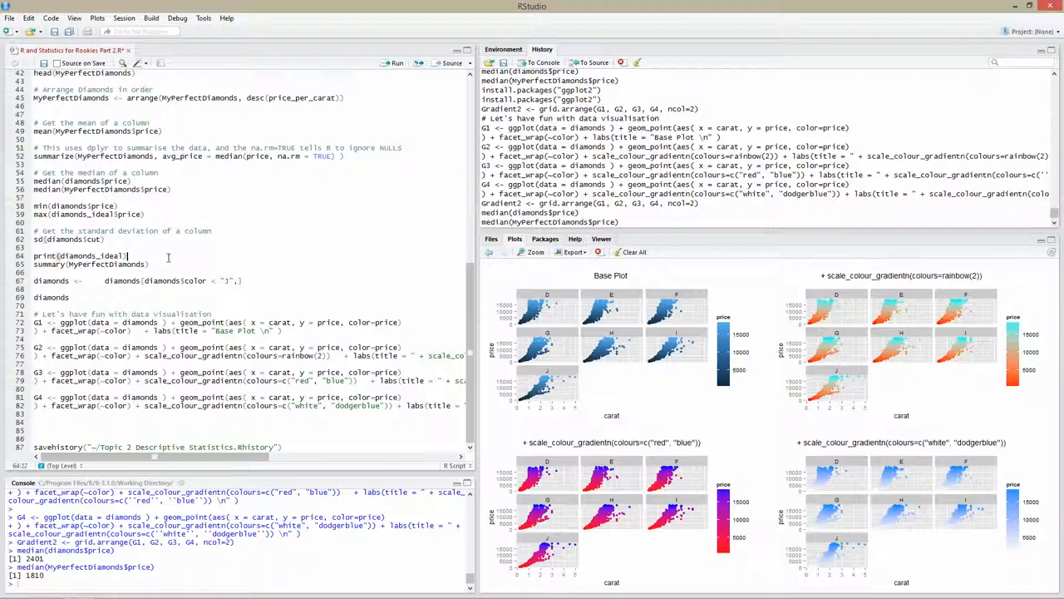
click(398, 63)
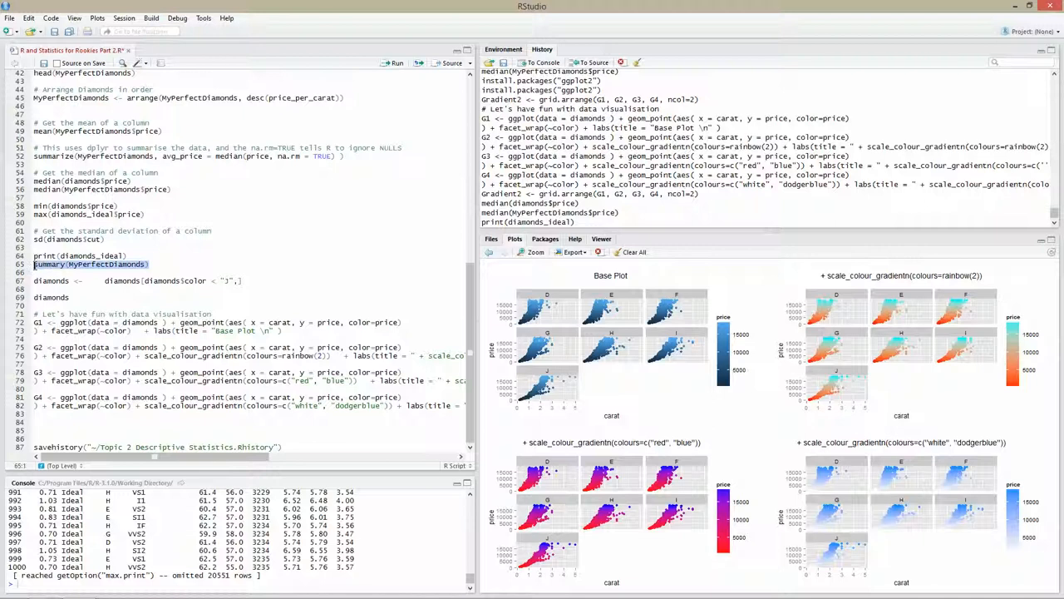
click(397, 63)
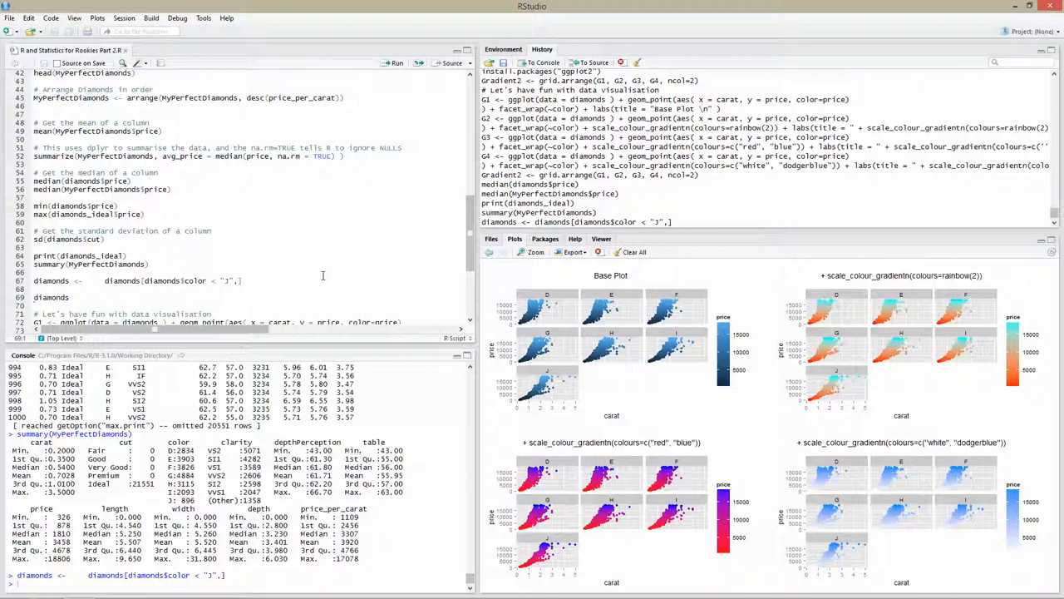
Scroll through the printed colour-filtered diamonds rows, up to row 1048 with 50132 omitted.
scroll(down, 3)
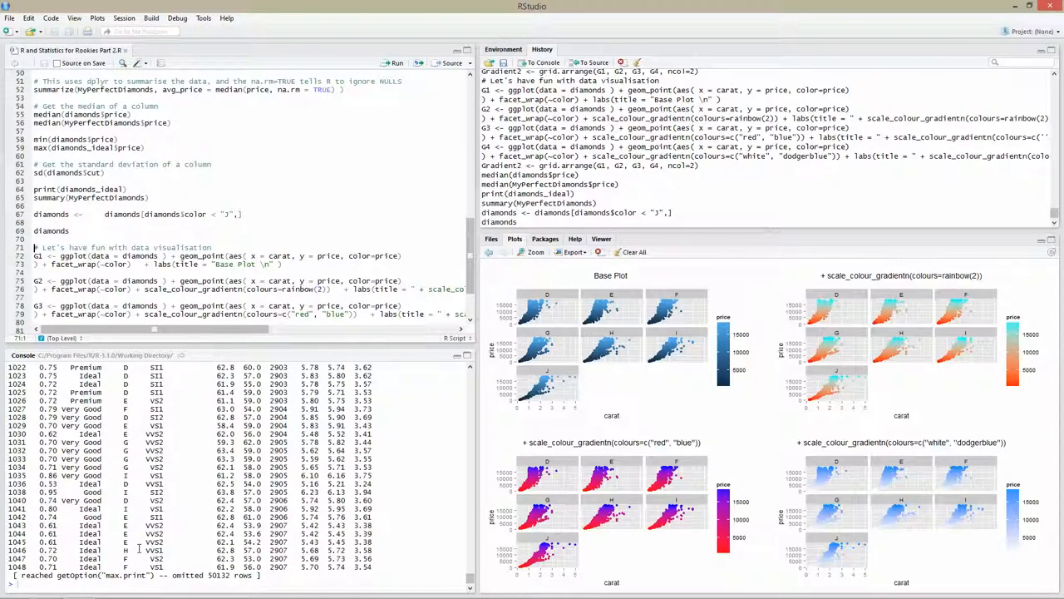
scroll(up, 3)
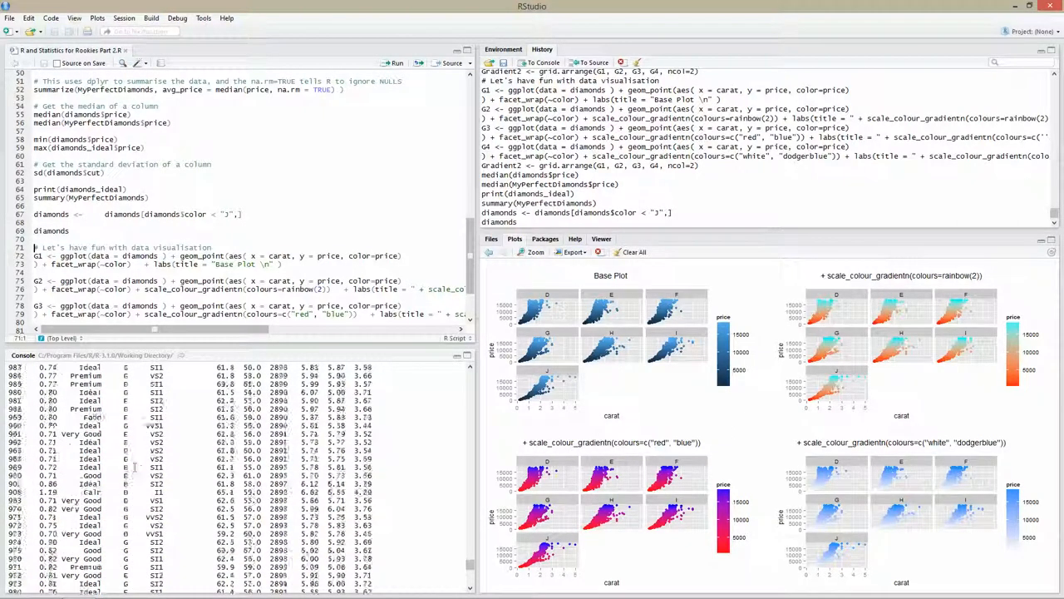
scroll(down, 3)
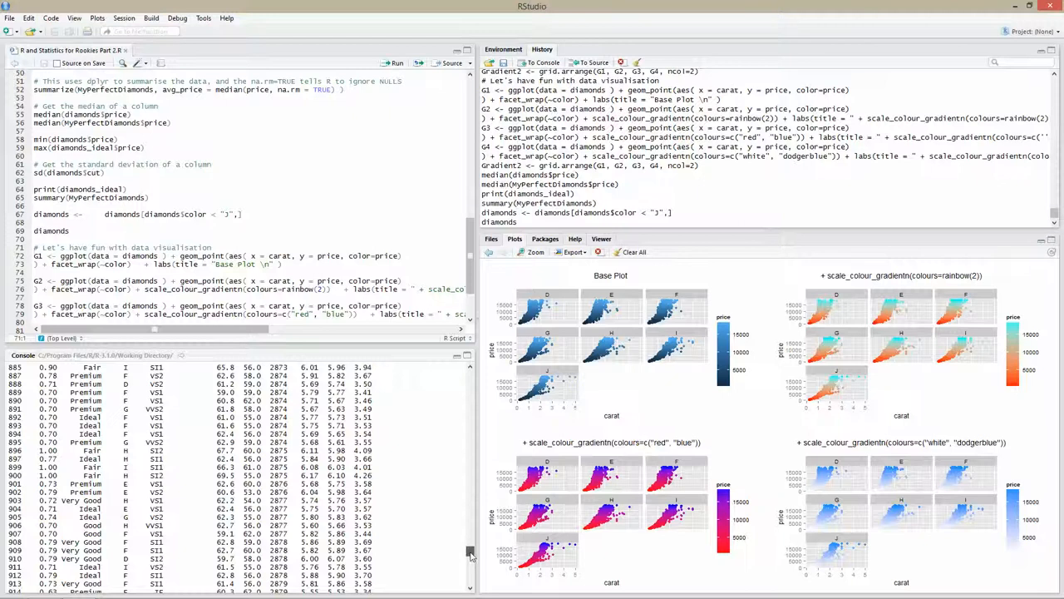
scroll(up, 3)
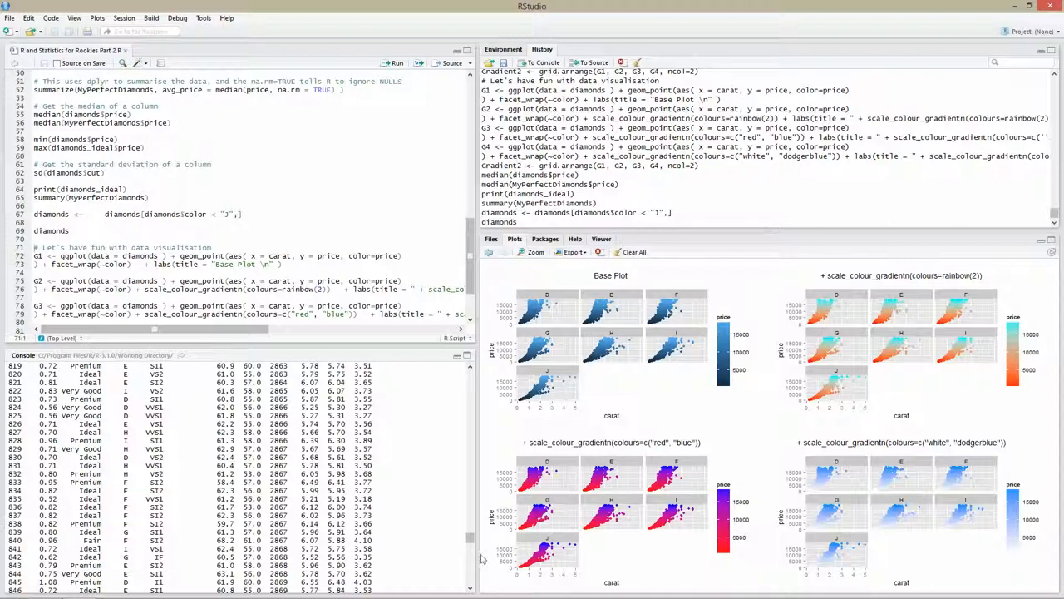
scroll(down, 3)
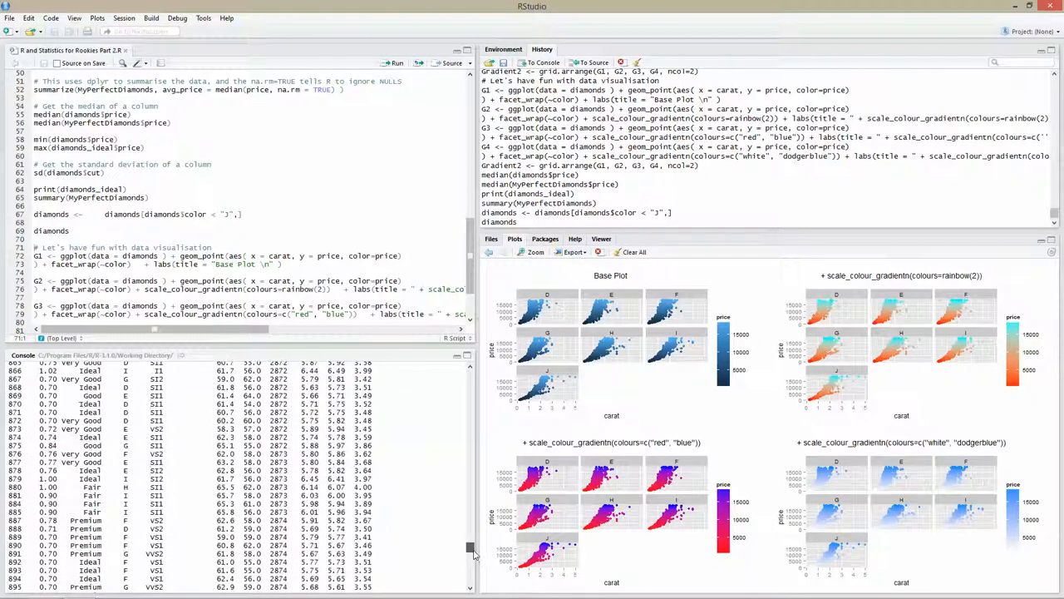
scroll(down, 3)
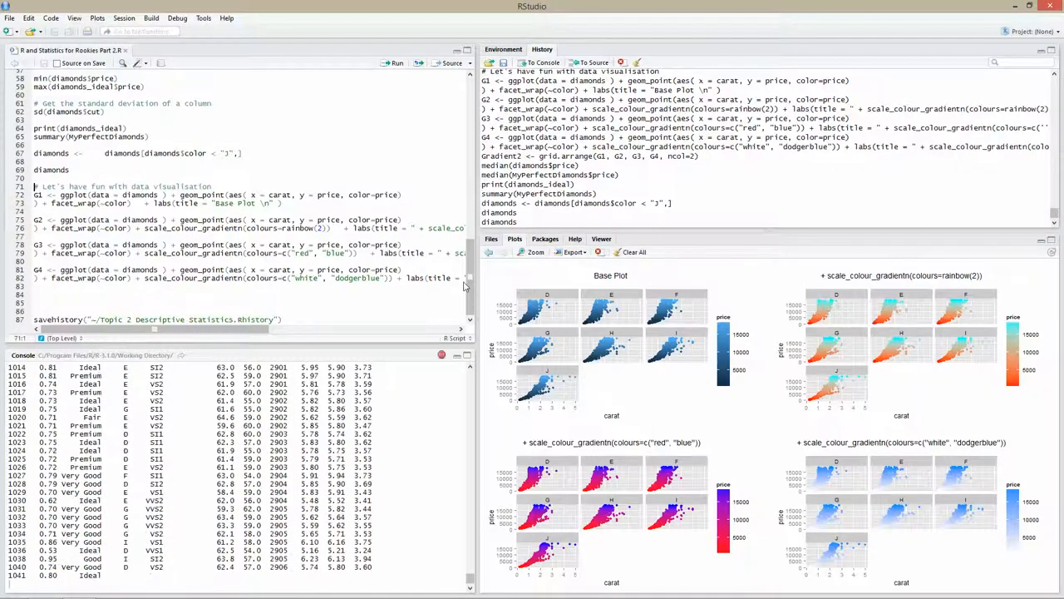
scroll(down, 3)
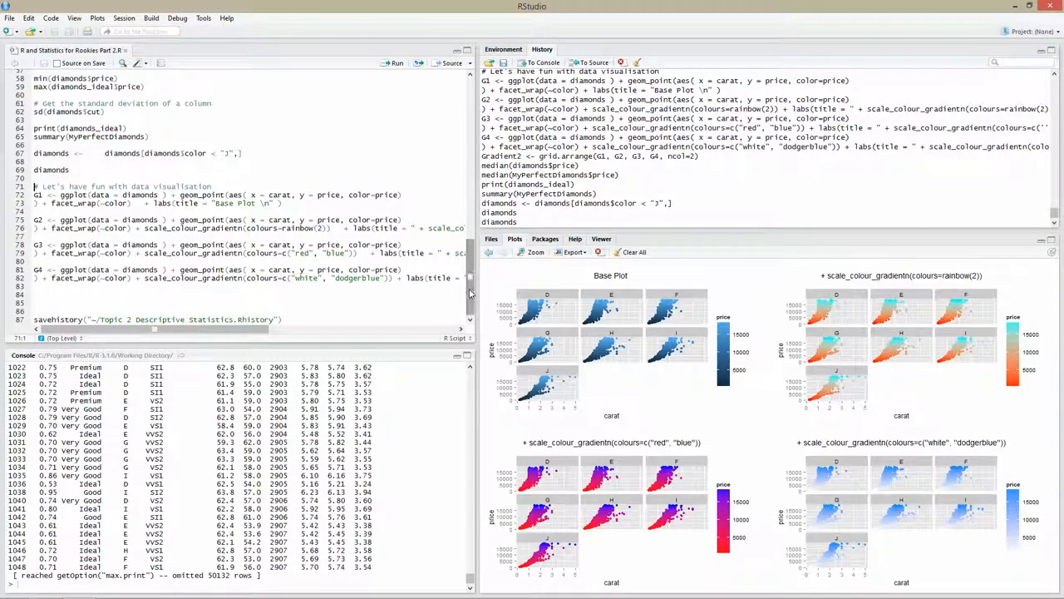